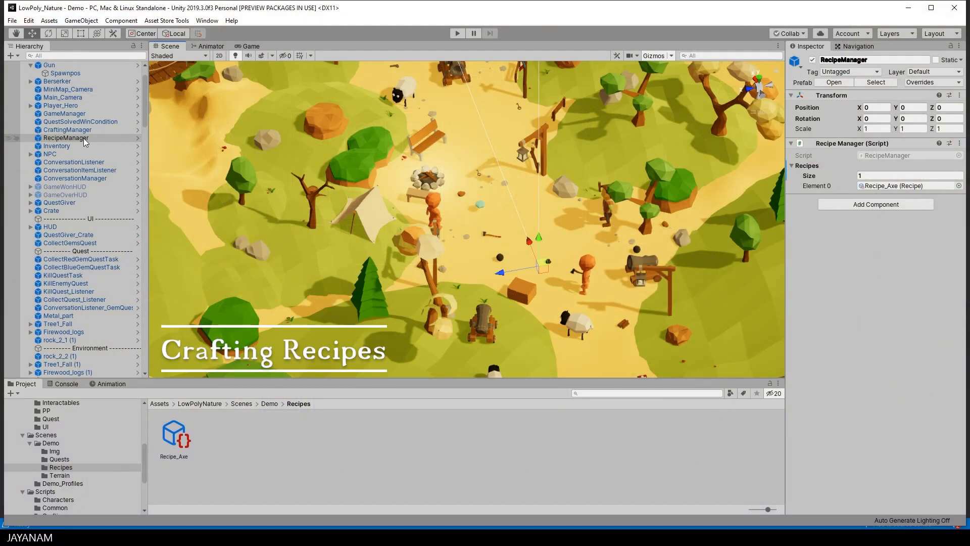
Select RecipeManager, ping the Recipe_Axe asset and show its settings in the Inspector.
left_click(66, 137)
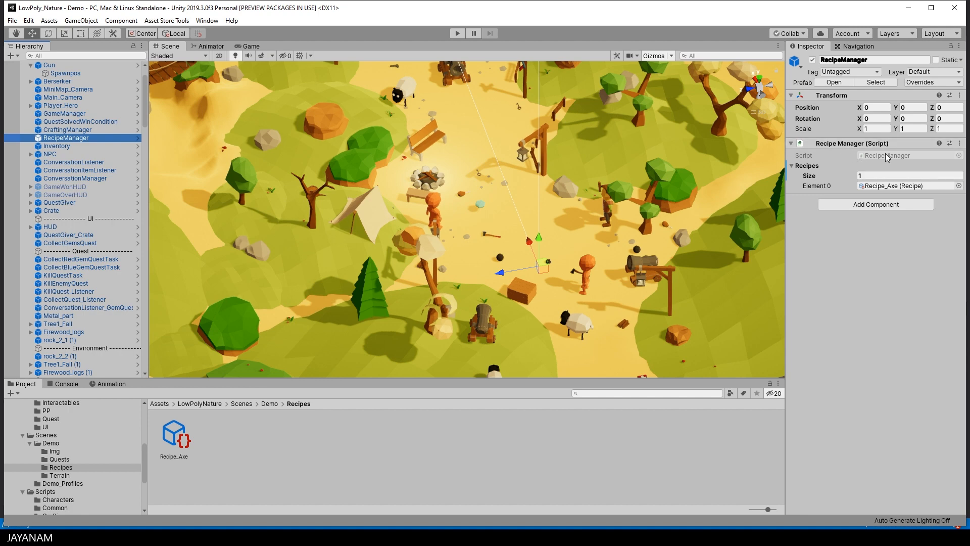
left_click(910, 175)
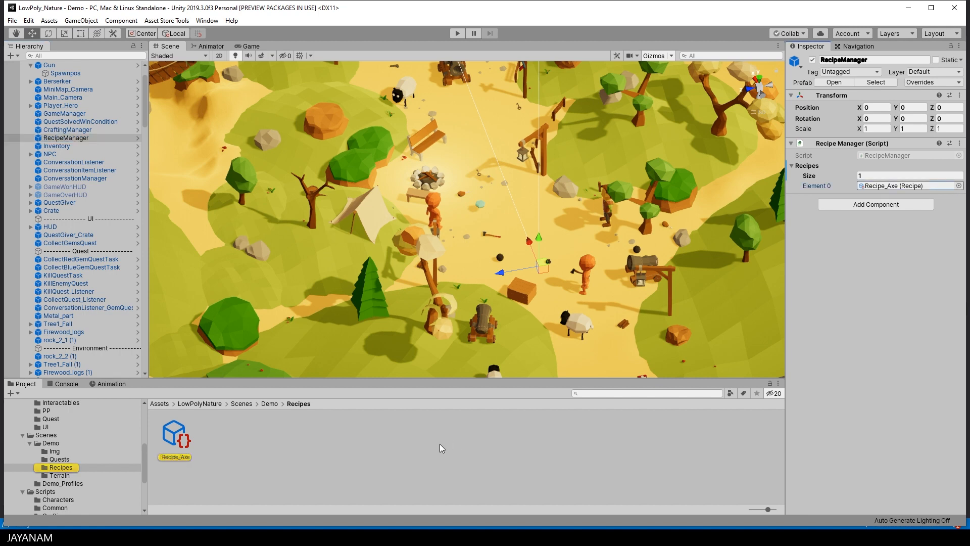
left_click(175, 433)
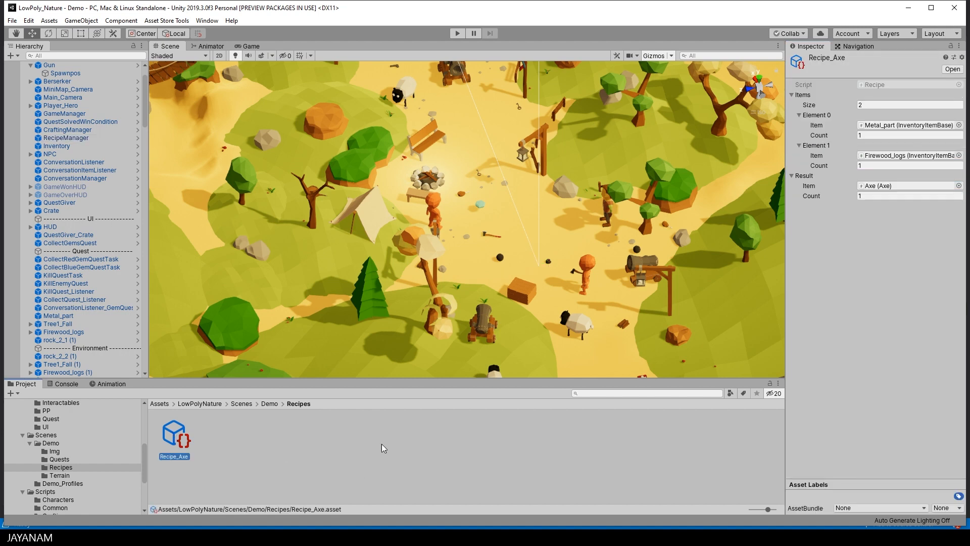
left_click(909, 104)
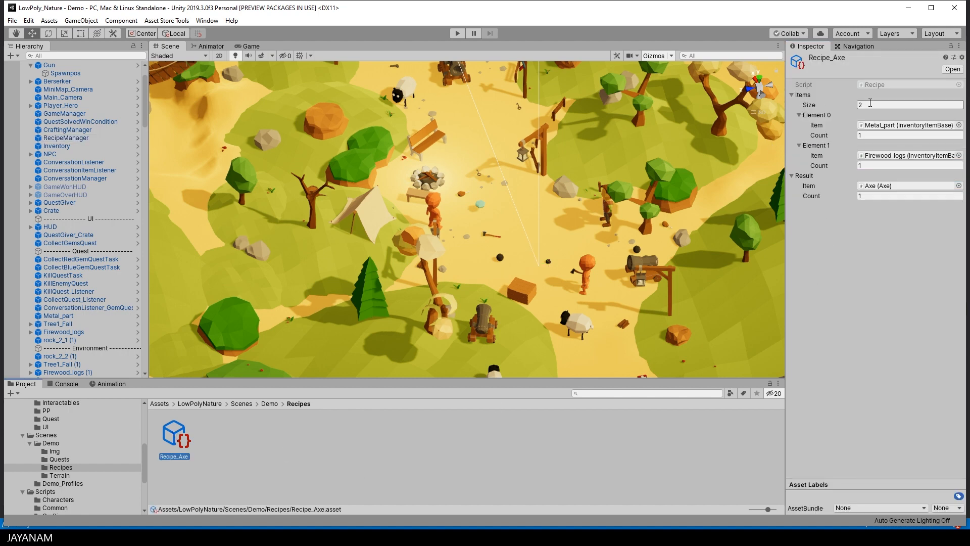
Locate the Firewood_logs and Axe item prefabs used by the Axe recipe.
left_click(59, 402)
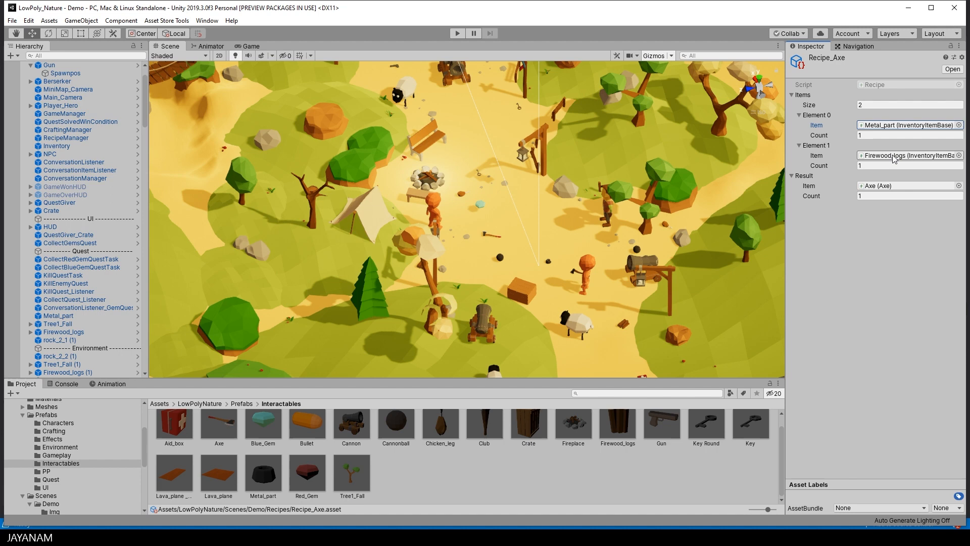
left_click(617, 426)
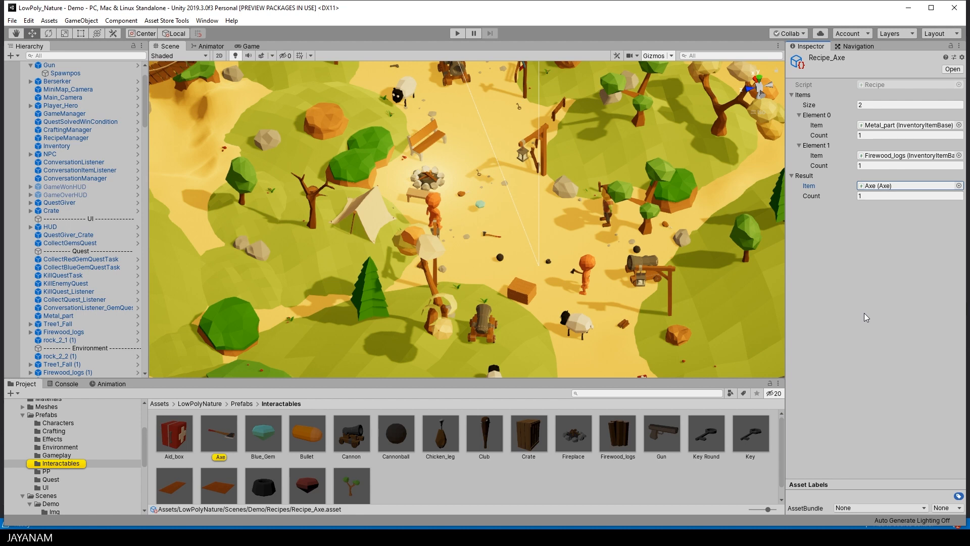
left_click(456, 32)
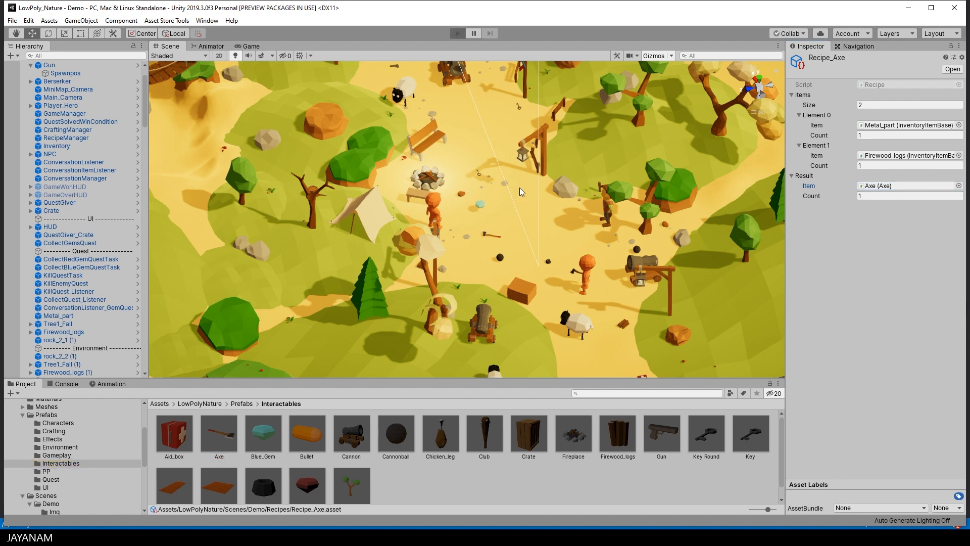
Start the demo, pick up the firewood with F and bring up the crafting panel.
left_click(457, 32)
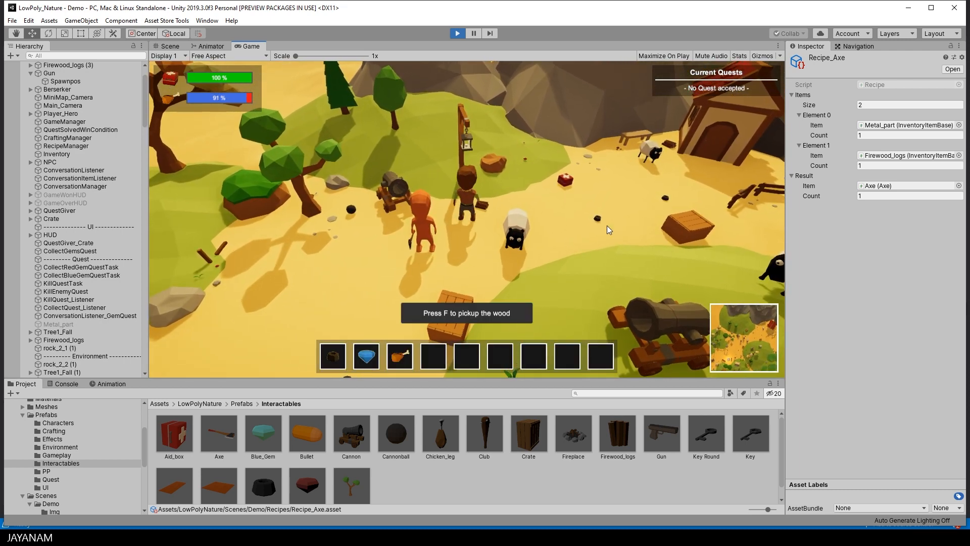
key("f")
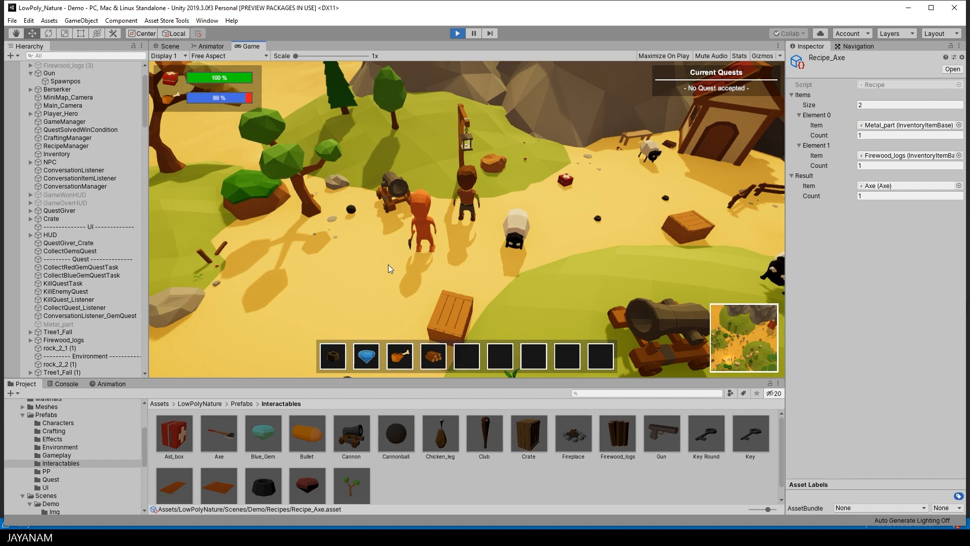
key("shift+c")
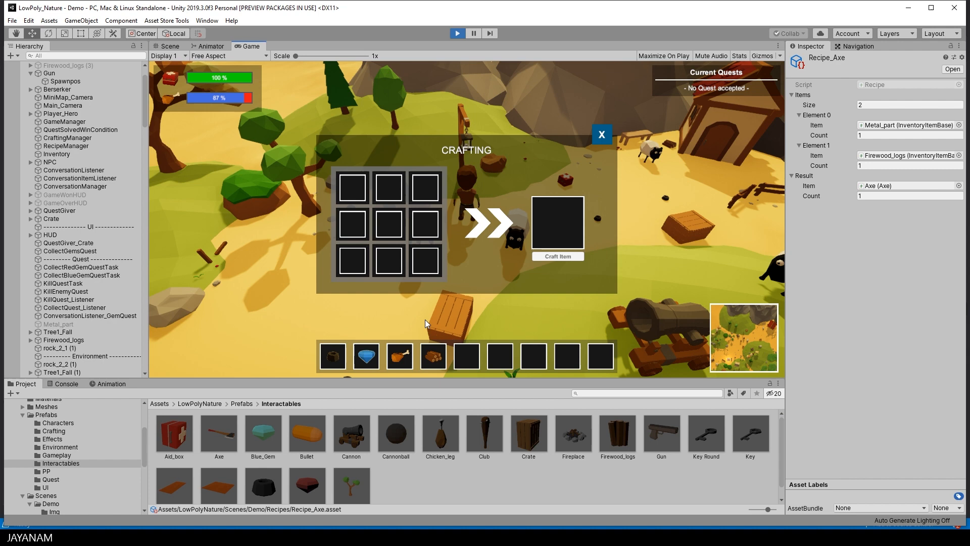
Place the metal part and wood in the crafting grid and craft the Axe into the hotbar.
left_click(351, 188)
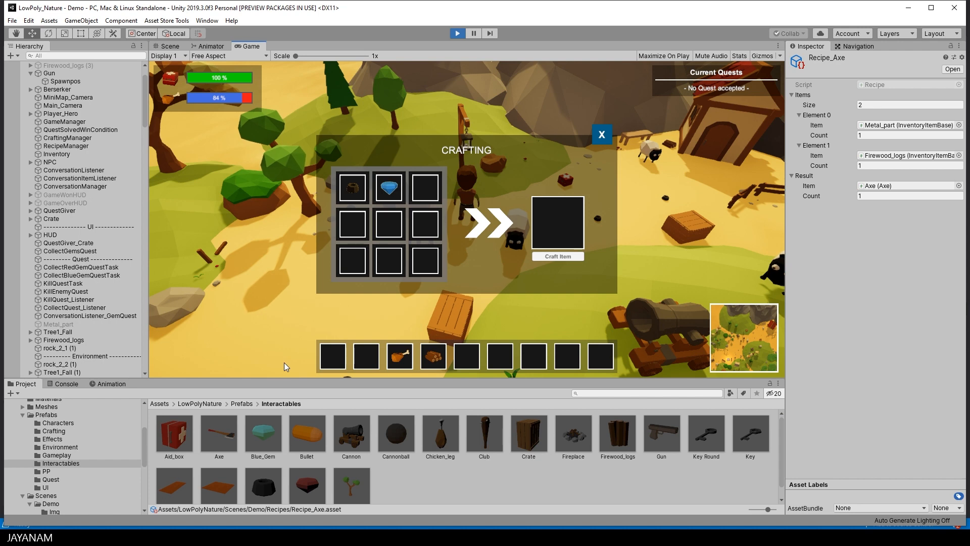
left_click(431, 356)
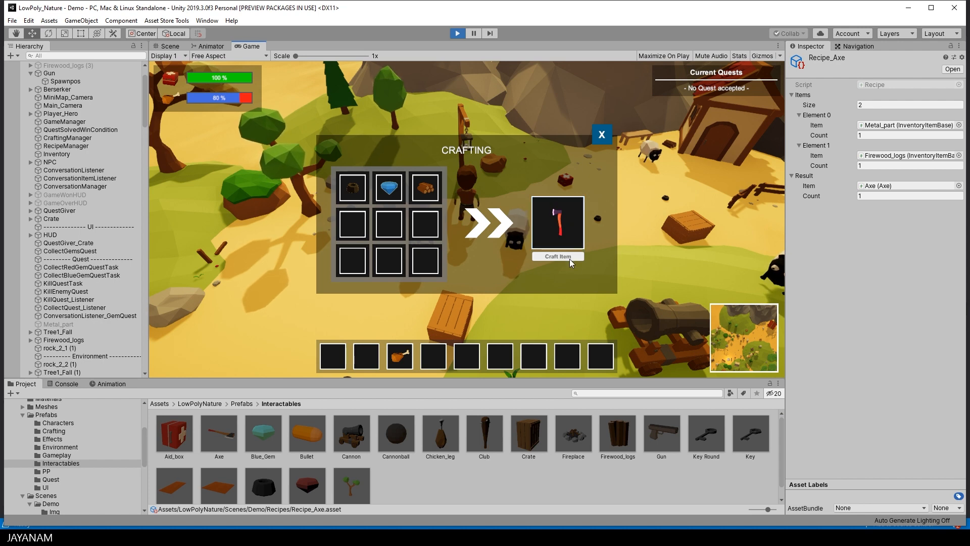
left_click(556, 256)
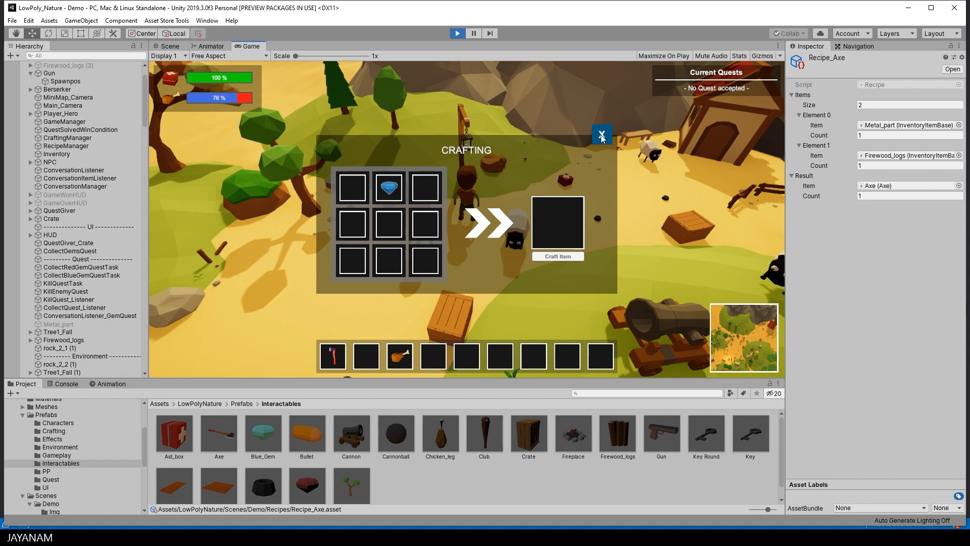
left_click(600, 135)
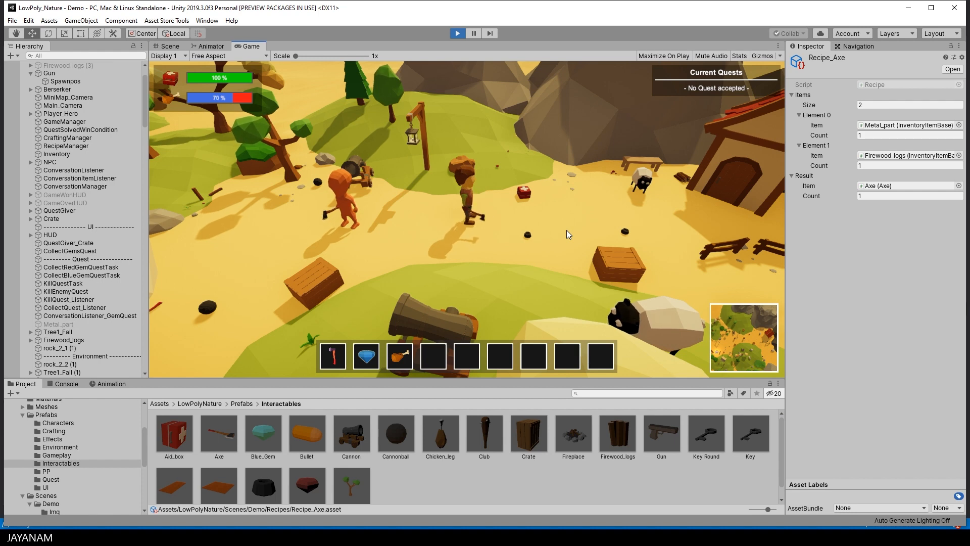
left_click(457, 32)
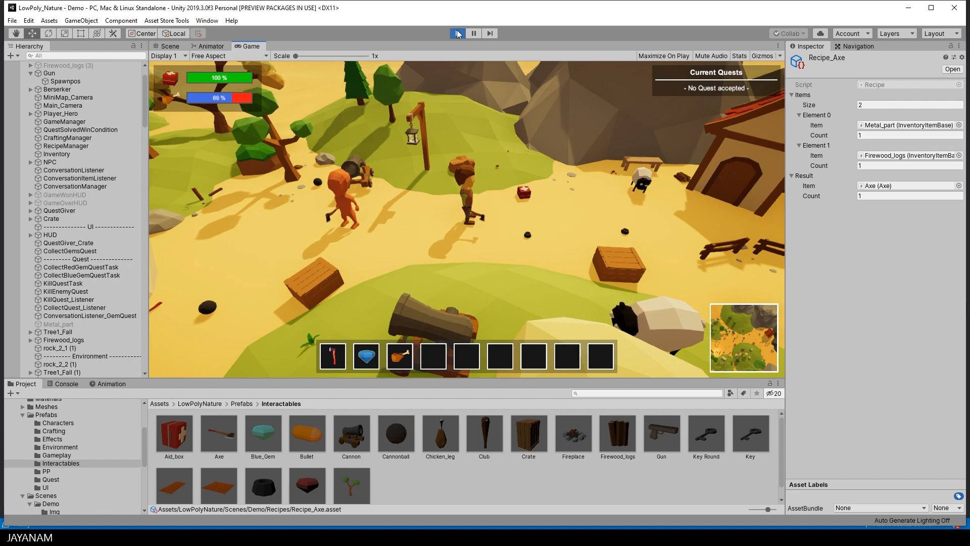
Stop the demo and create a new LPGK Recipe asset named Recipe_gun in the Recipes folder.
left_click(457, 32)
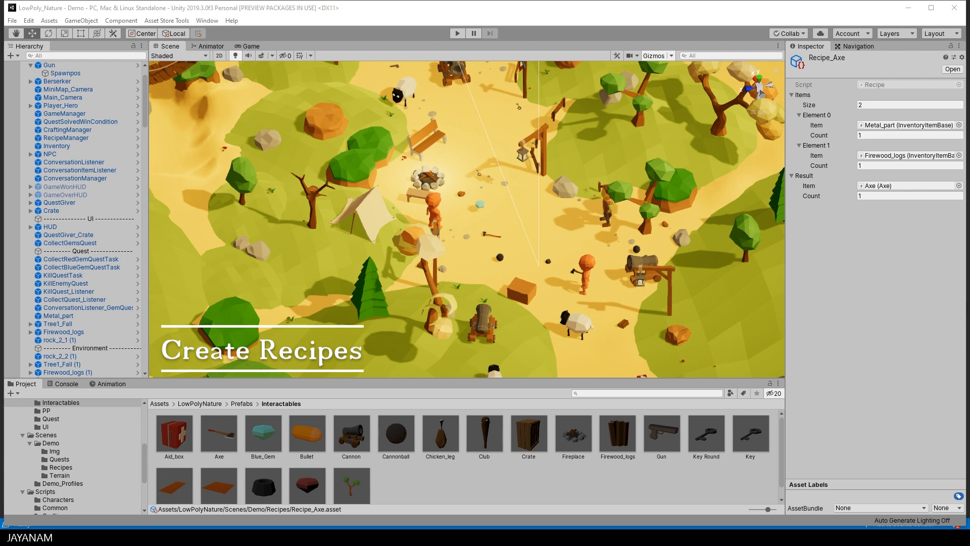
left_click(60, 467)
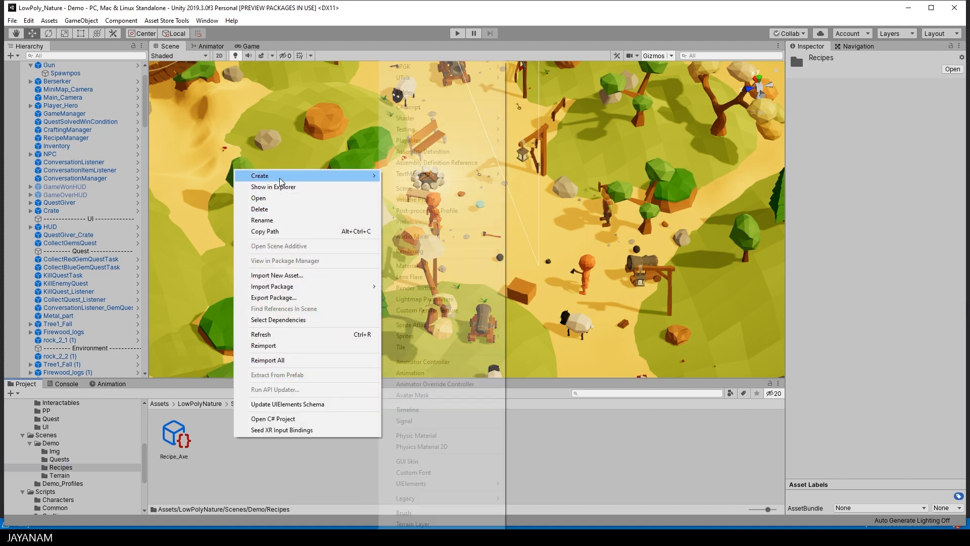
left_click(259, 174)
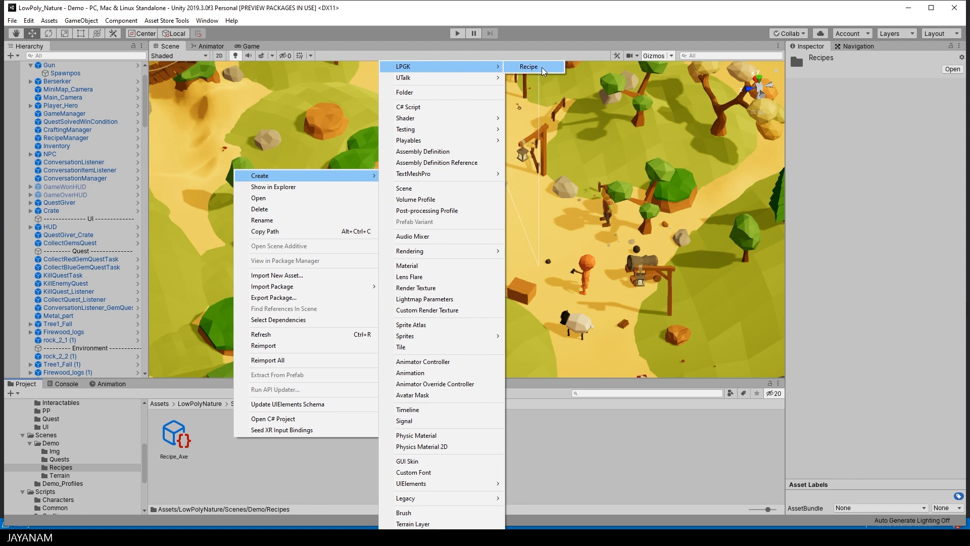
left_click(528, 66)
type("Recipe_gu")
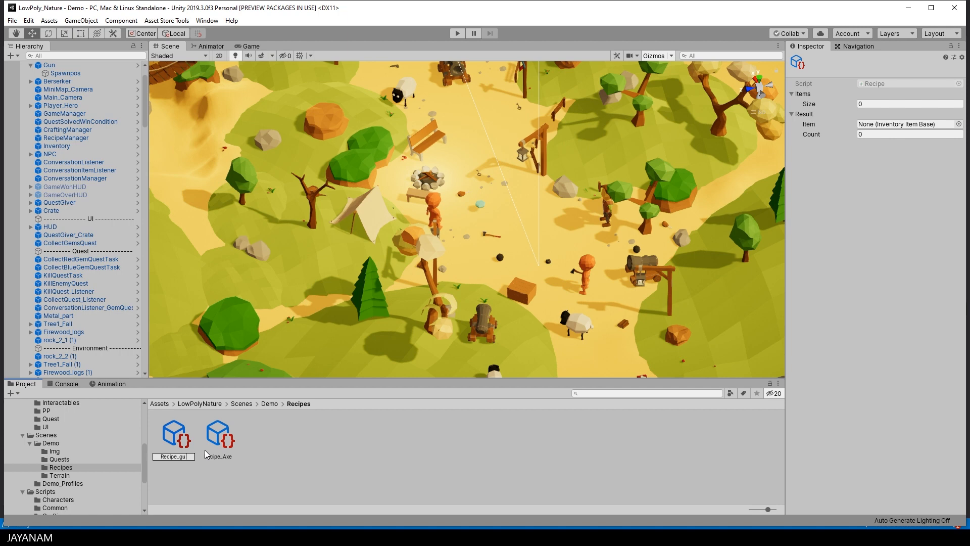
left_click(218, 432)
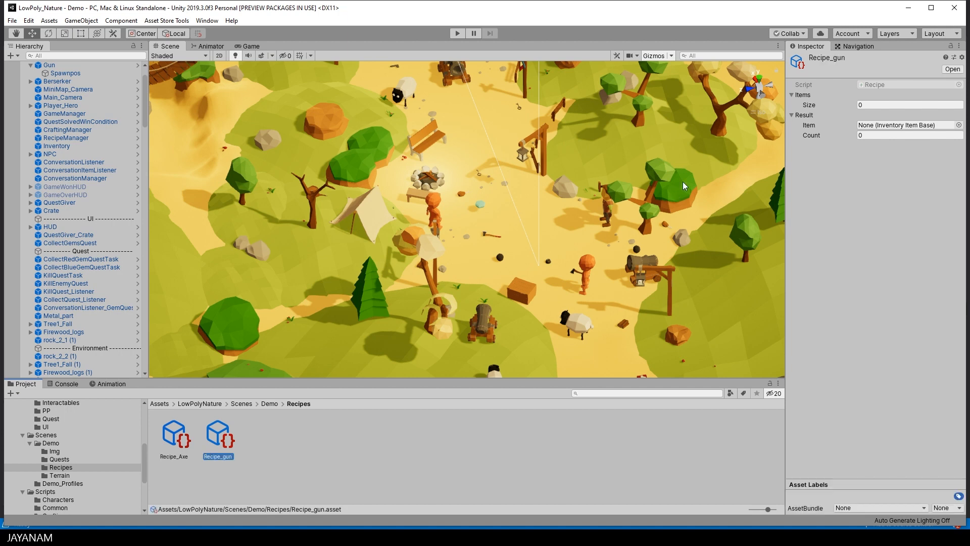
Fill Recipe_gun so one ingredient entry of Metal_part (count 2) yields one Gun.
left_click(909, 104)
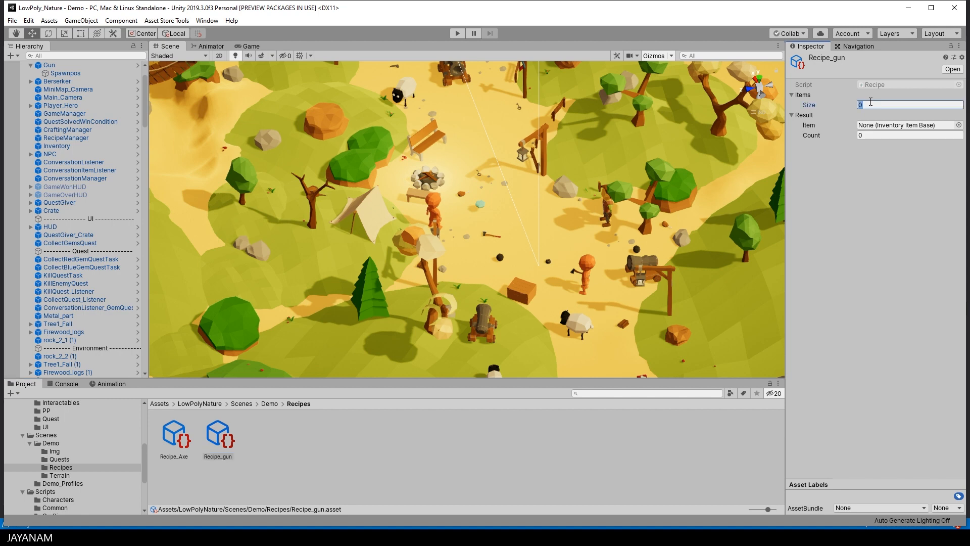
type("1")
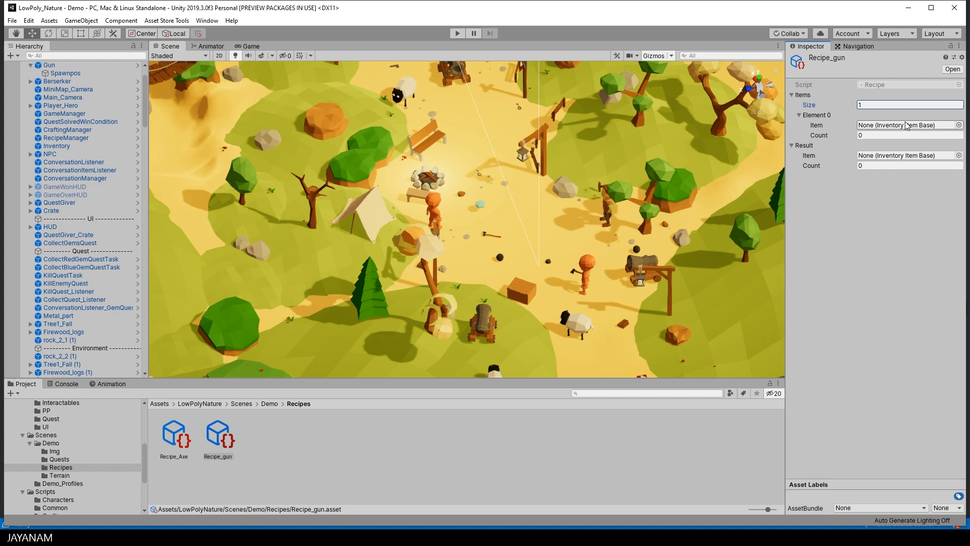
mouse_move(956, 49)
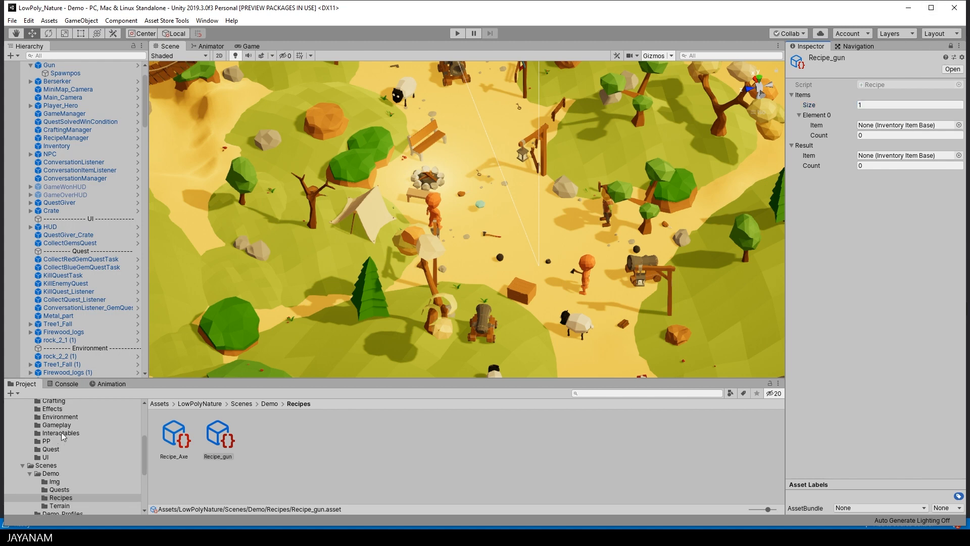
left_click(61, 463)
type("2")
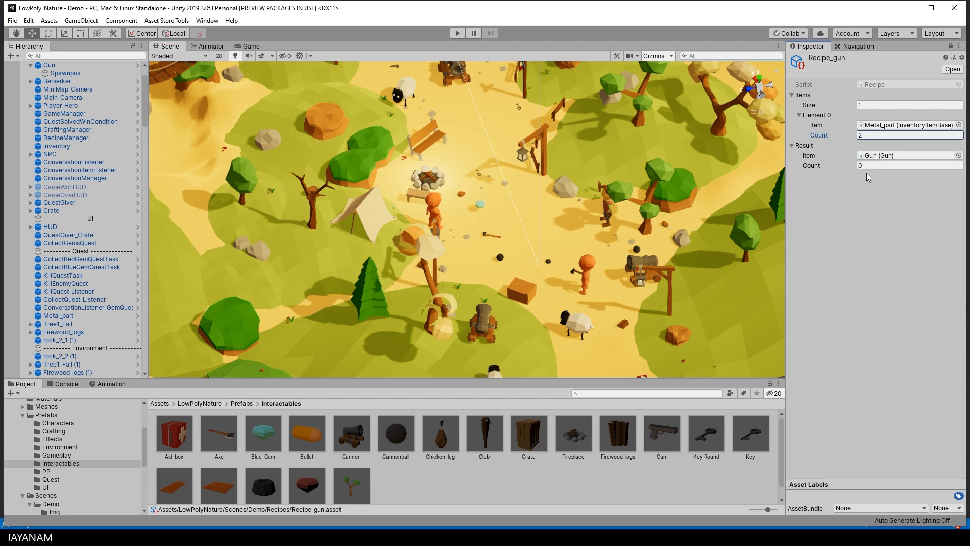
left_click(910, 165)
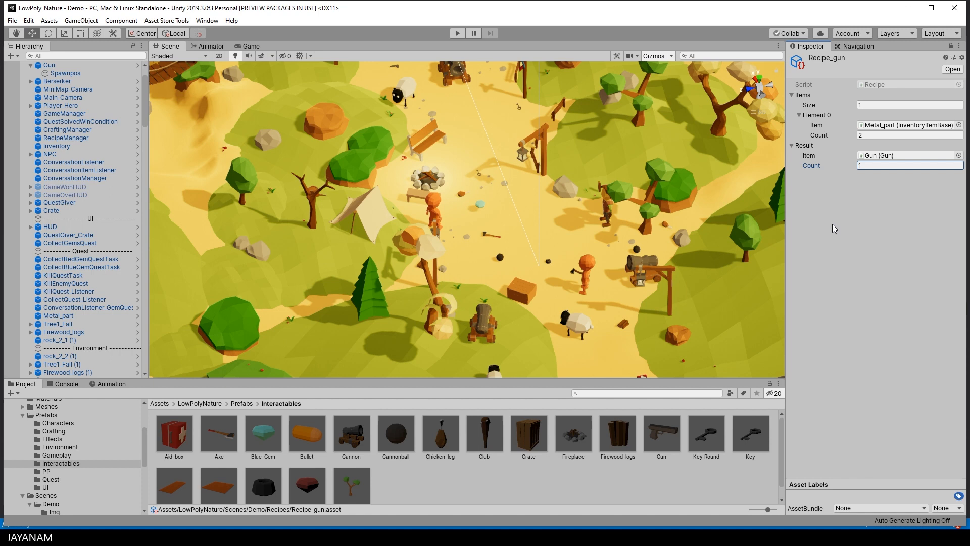
left_click(65, 139)
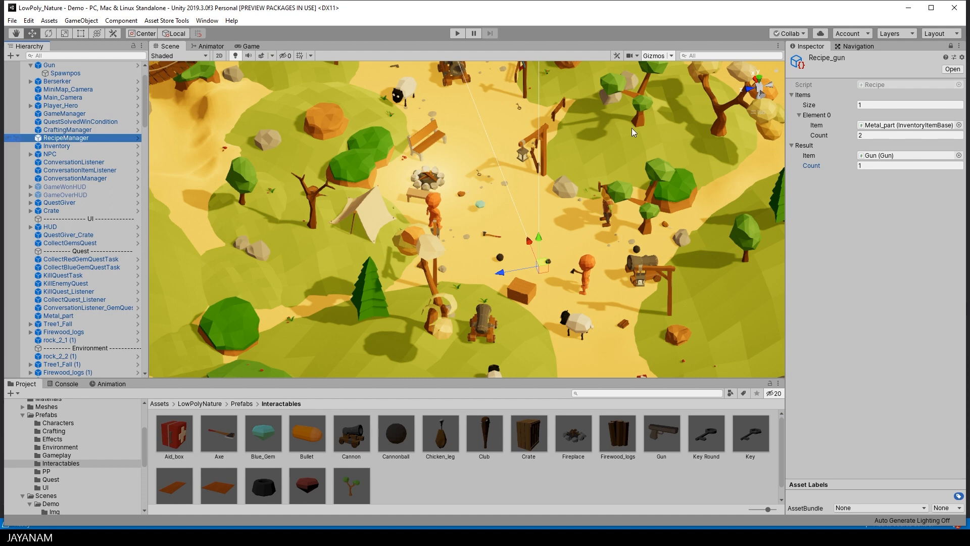
Set RecipeManager's Recipes size to 2 with Recipe_gun as the second entry, then start the game.
left_click(66, 137)
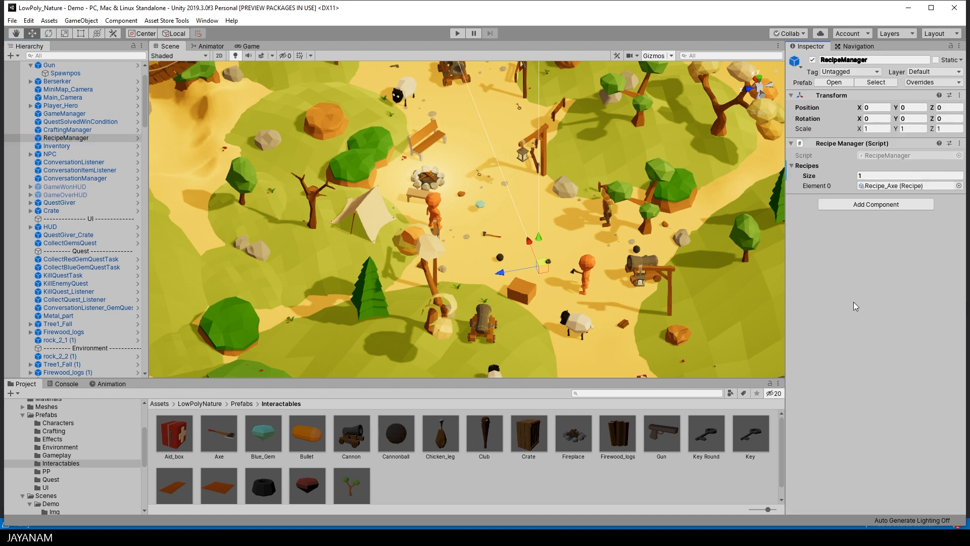
left_click(909, 175)
type("2")
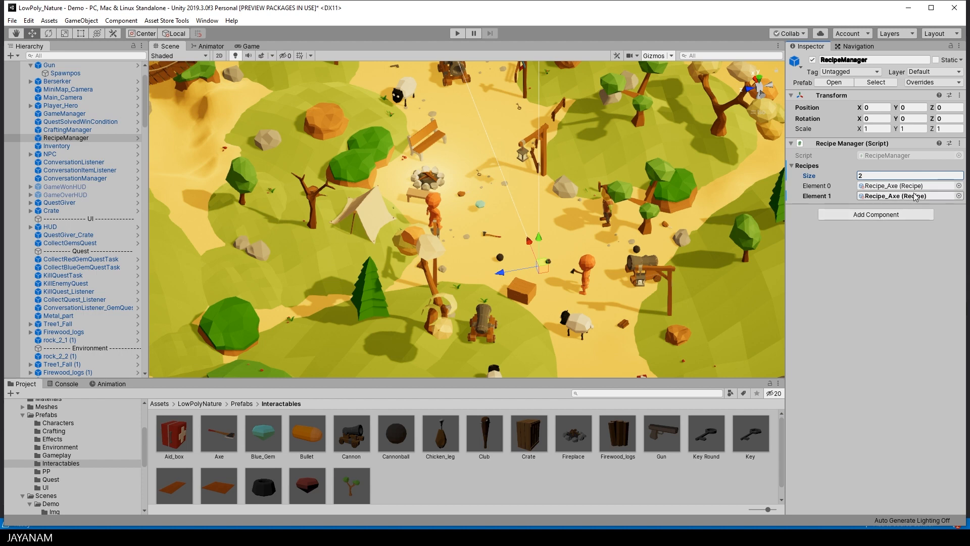
left_click(958, 195)
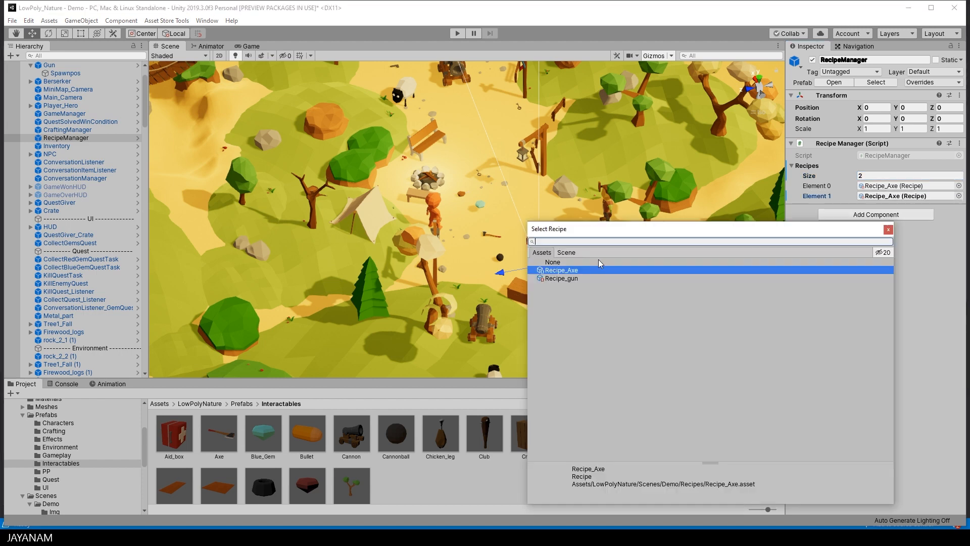
left_click(561, 278)
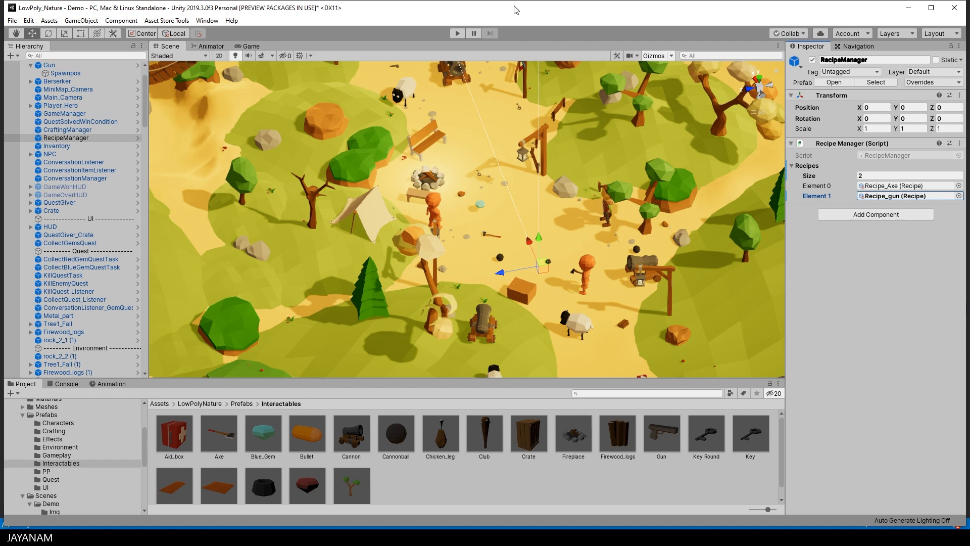
left_click(456, 32)
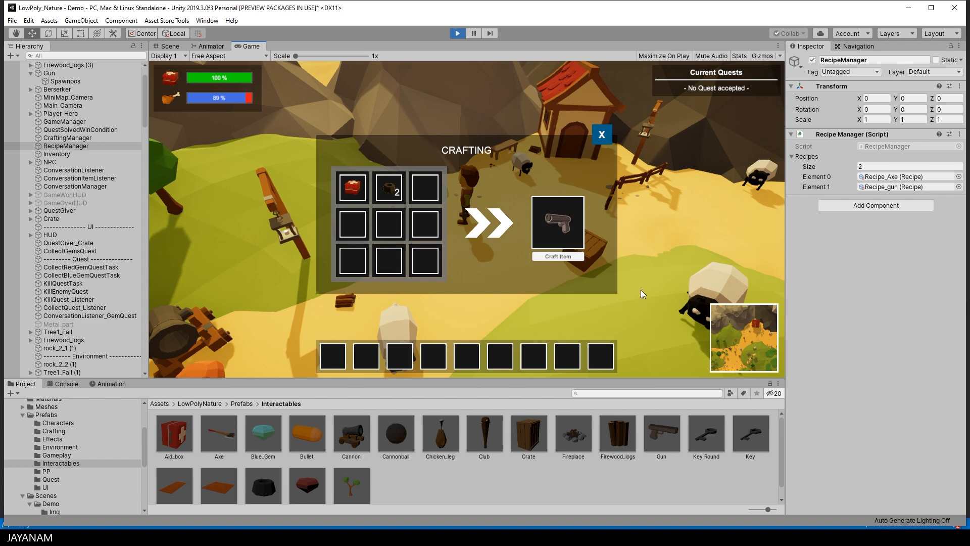
mouse_move(505, 260)
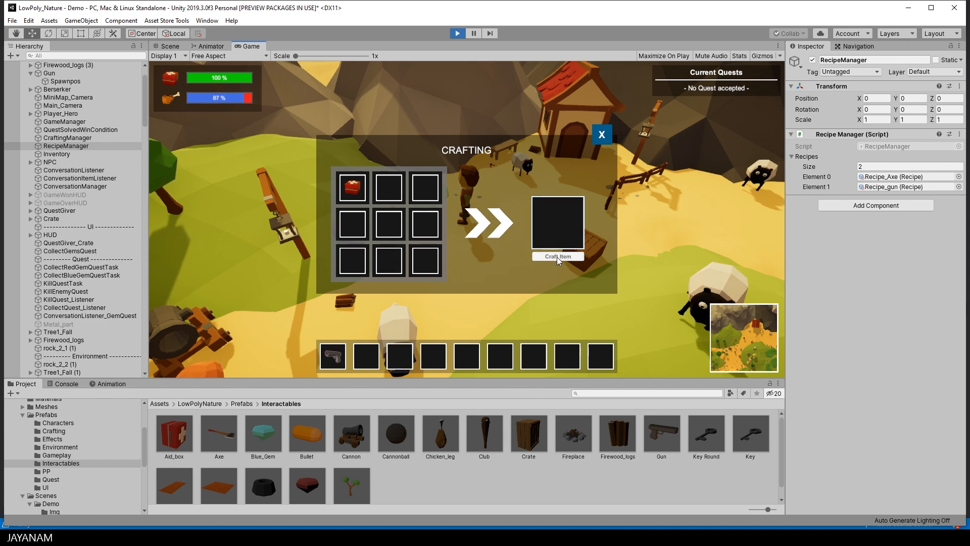
mouse_move(600, 135)
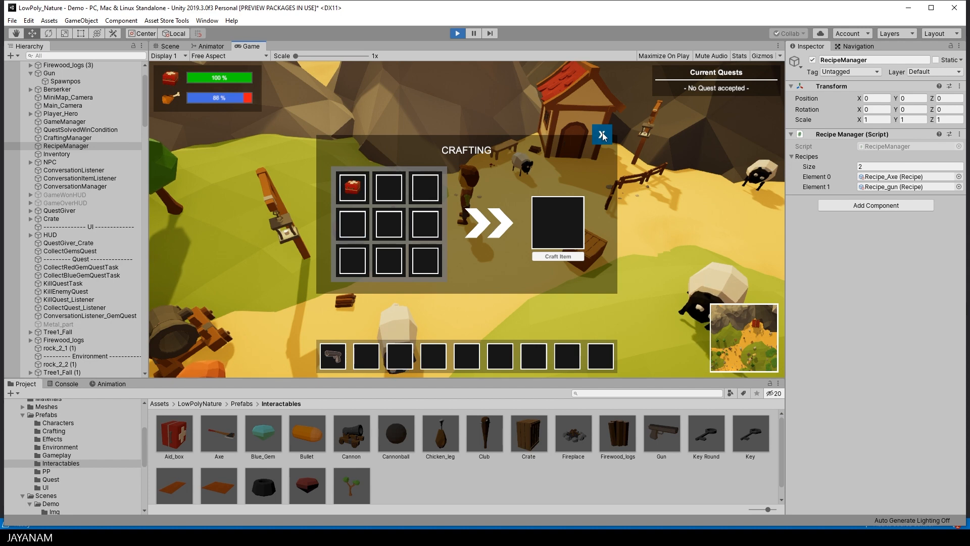
Craft the gun into the hotbar and close the crafting panel.
left_click(600, 135)
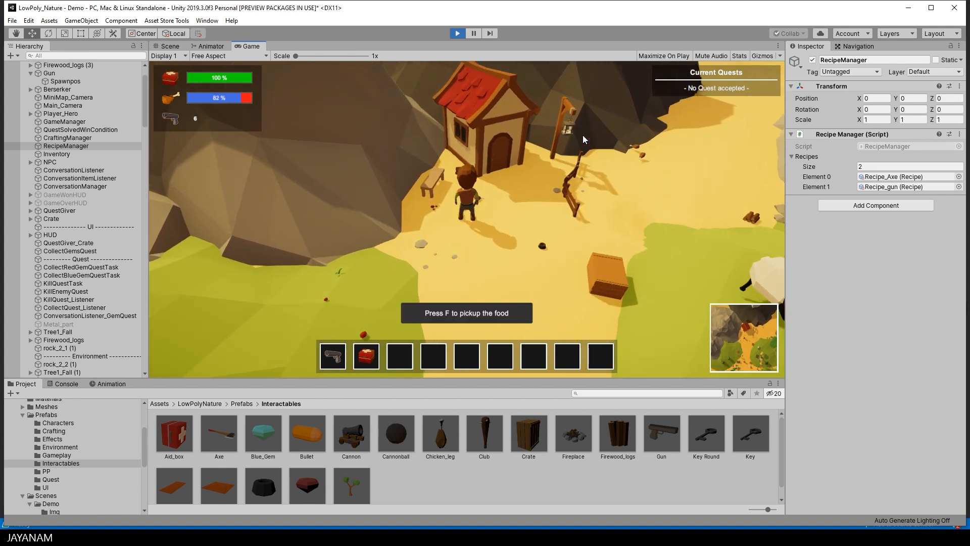
key("f")
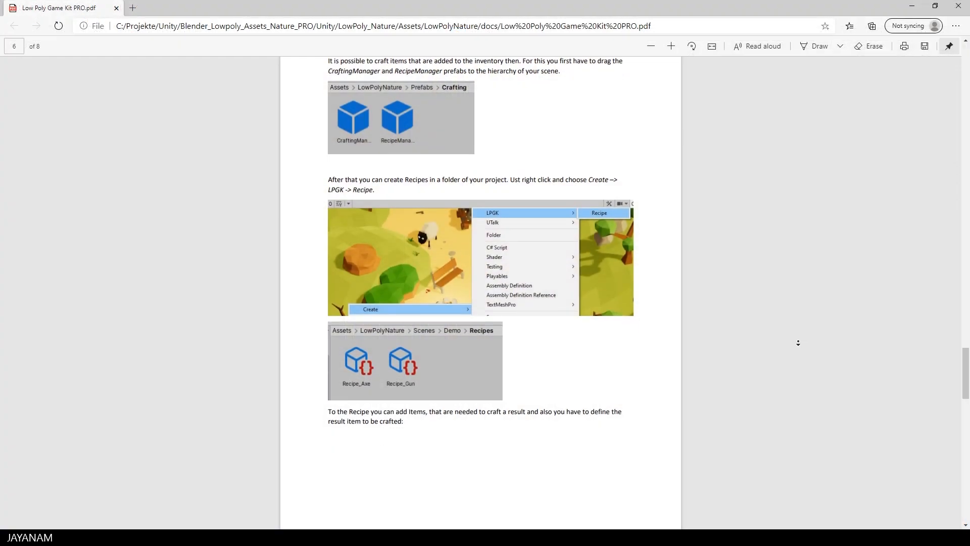
Scroll the PDF guide from page 6 to page 8 through the recipe and crafting panel section.
scroll("down", 3)
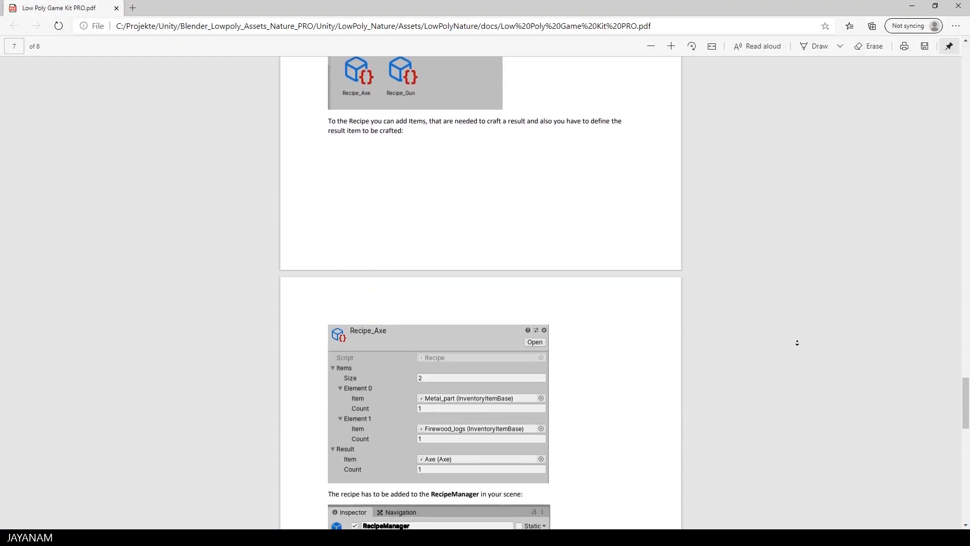
scroll("down", 3)
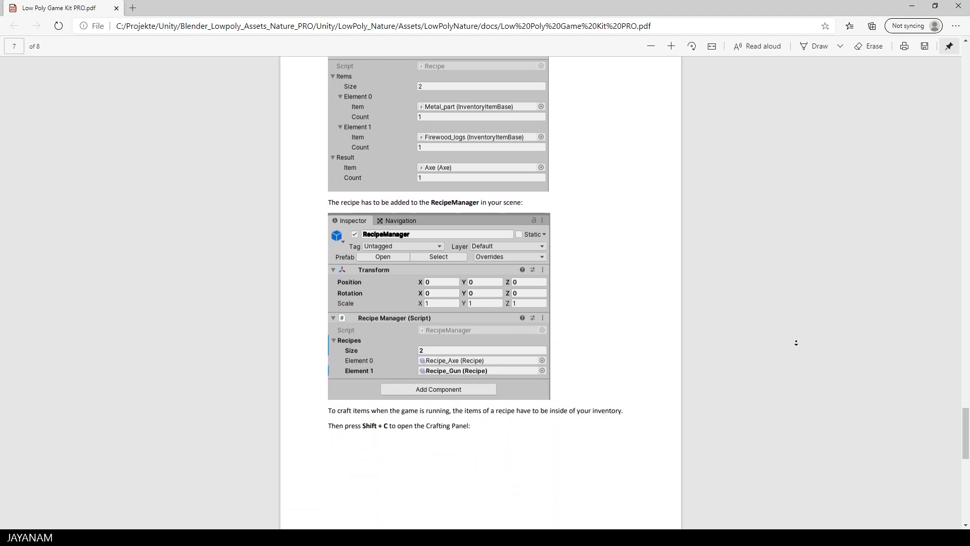
scroll("down", 3)
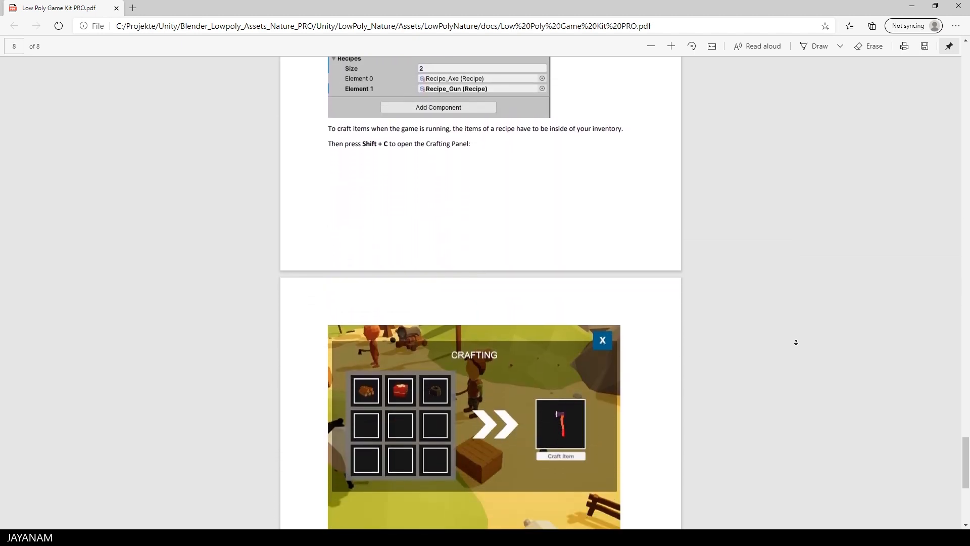
scroll("down", 3)
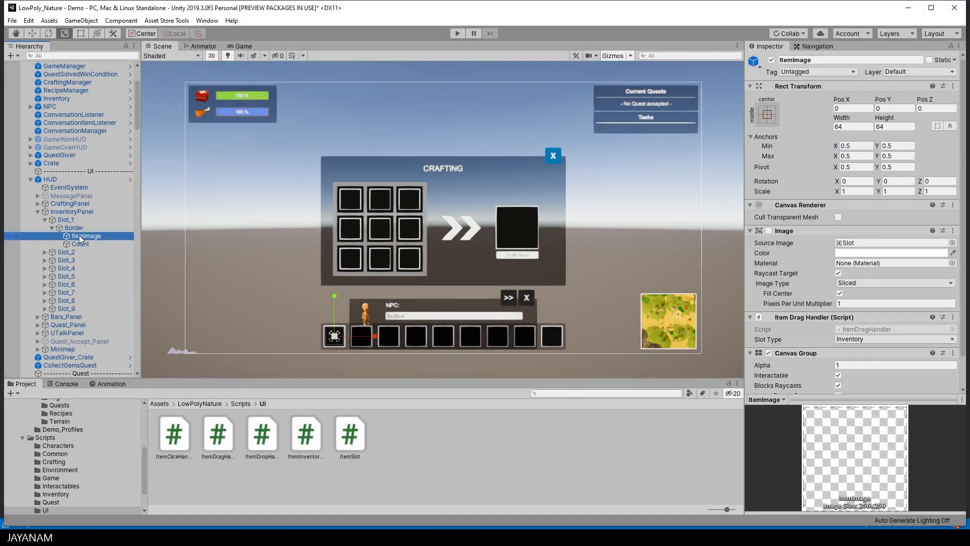
Inspect Slot_1's Count text and ItemImage objects in the inventory HUD.
left_click(81, 243)
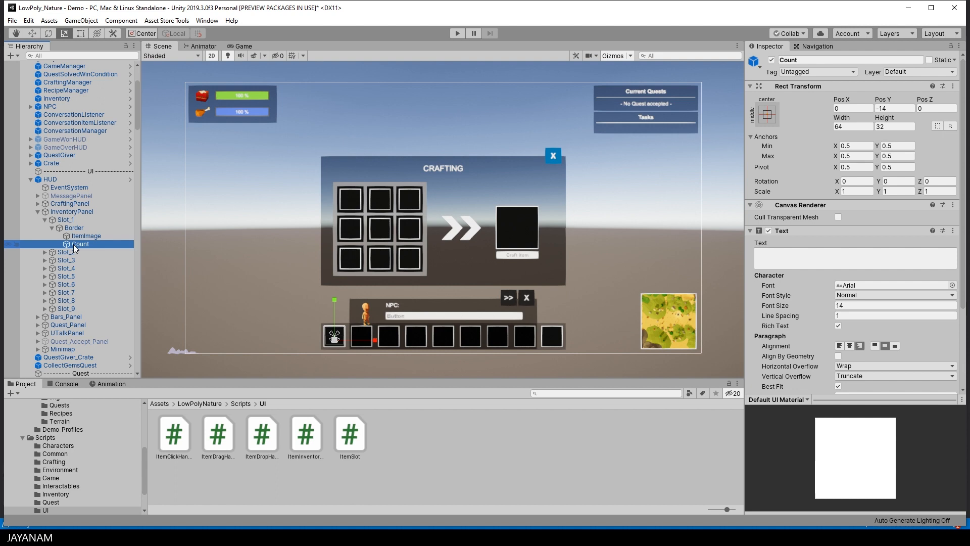
left_click(84, 235)
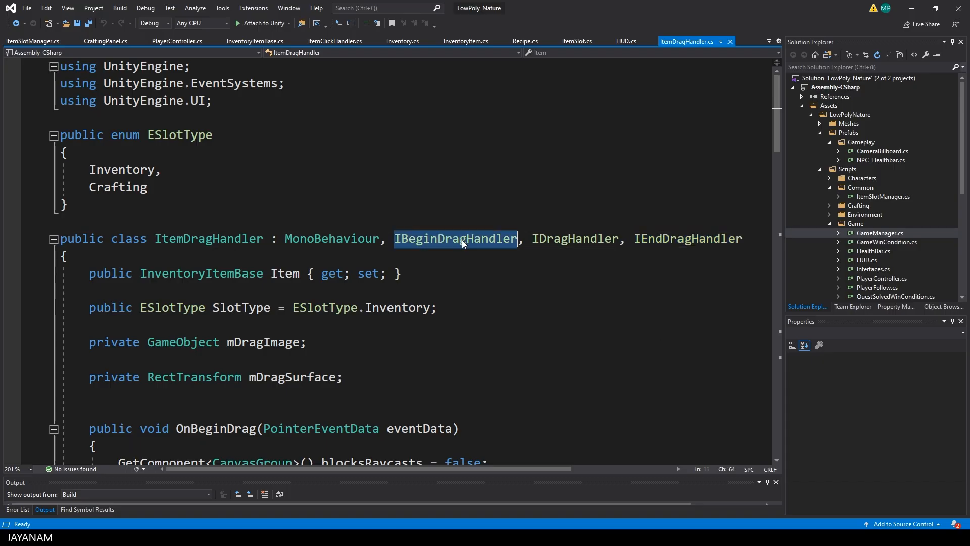
Highlight the IEndDragHandler interface and the new image variable in OnBeginDrag.
double_click(688, 239)
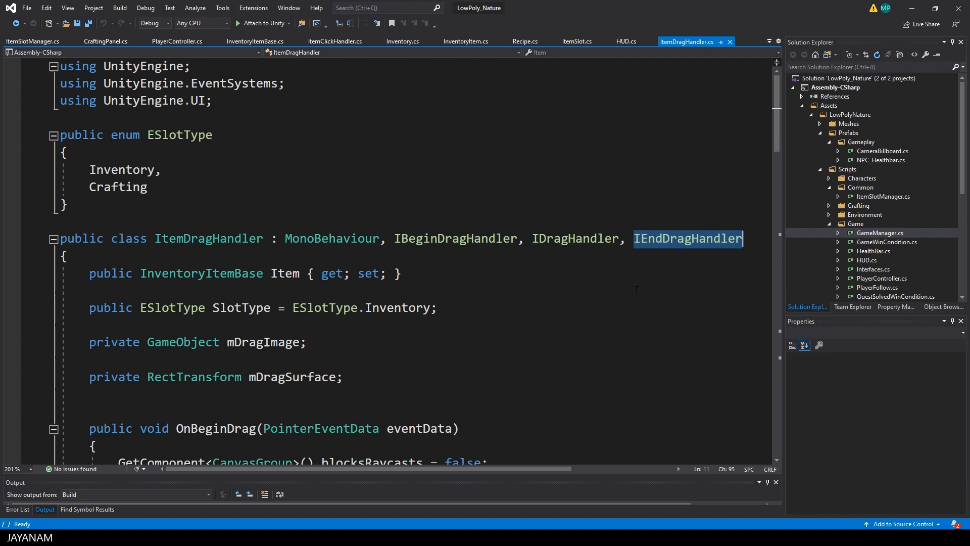
scroll("down", 3)
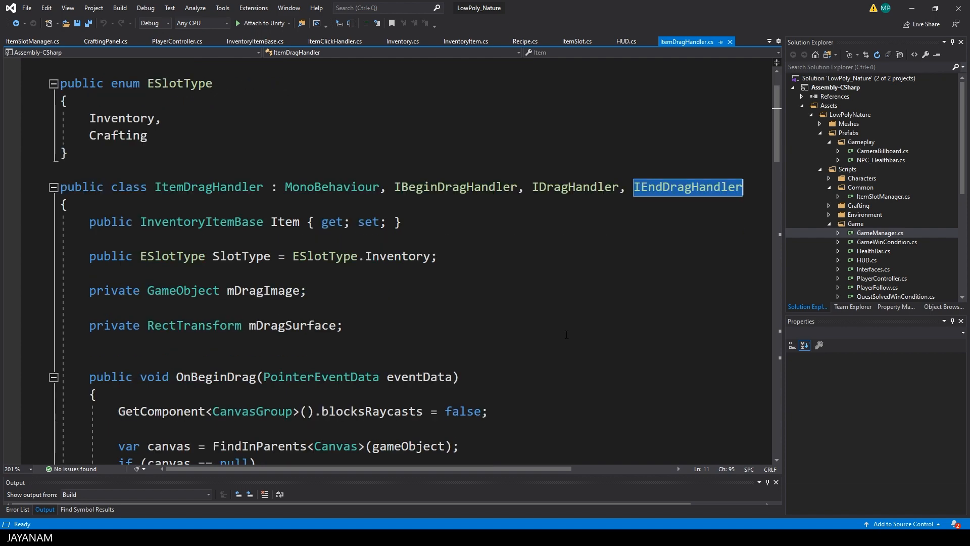
scroll("down", 3)
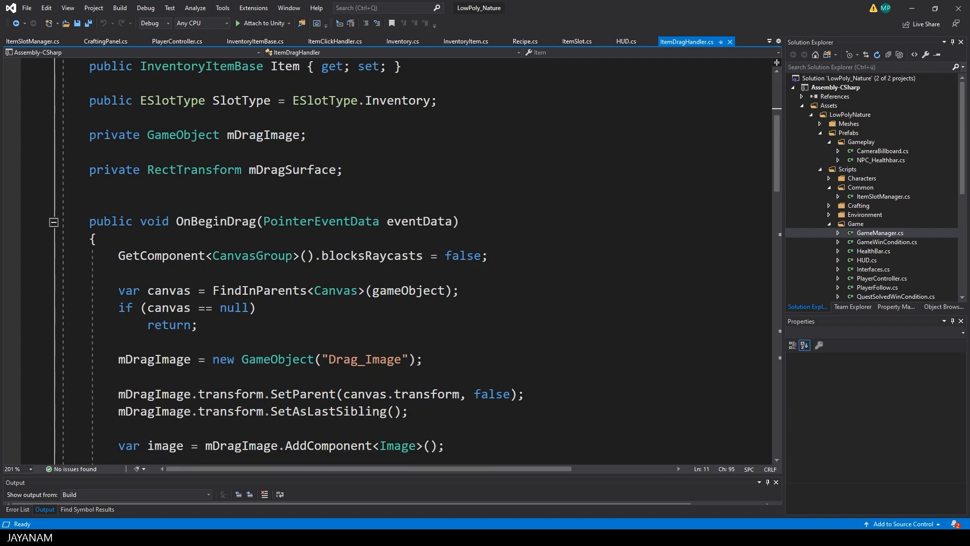
double_click(216, 221)
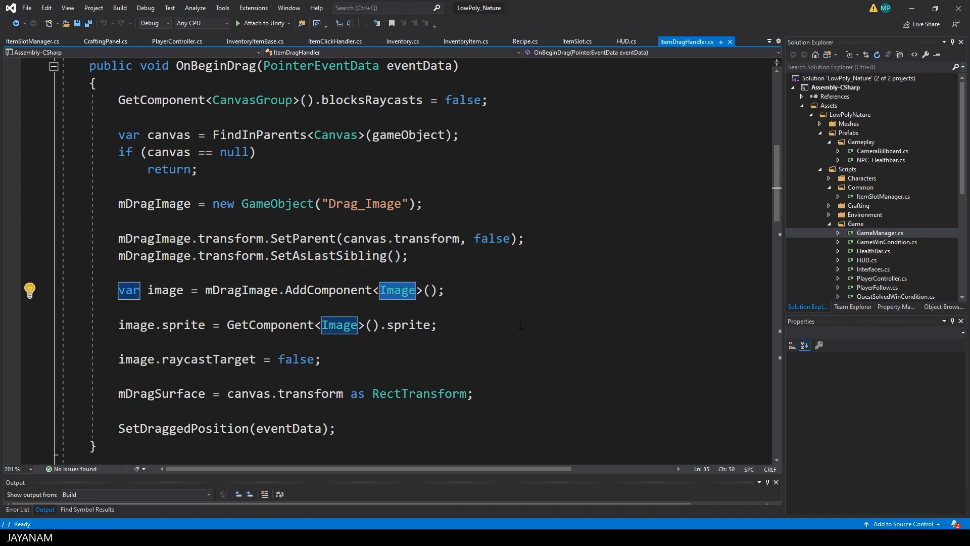
Highlight the raycastTarget setting in SetDraggedPosition, then move to CraftingPanel.cs.
double_click(183, 325)
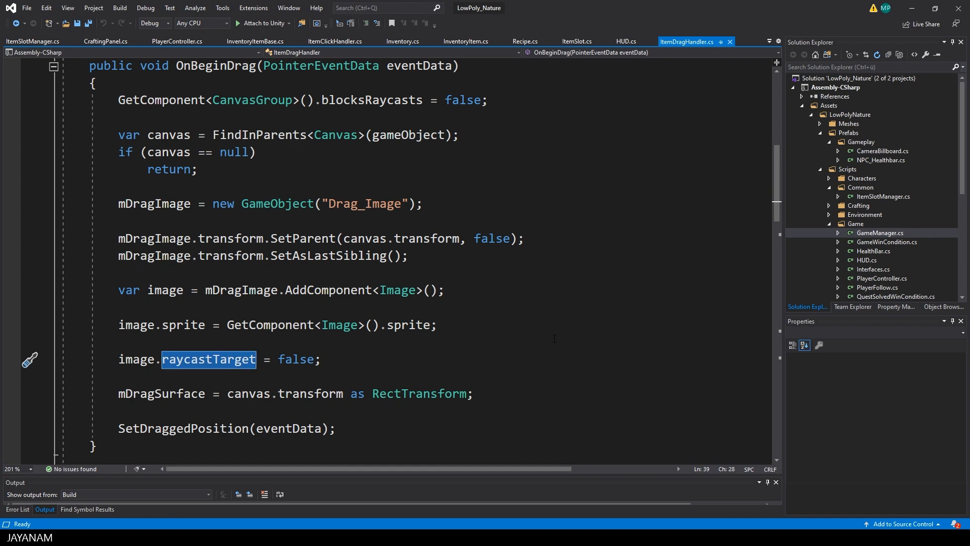
scroll("down", 3)
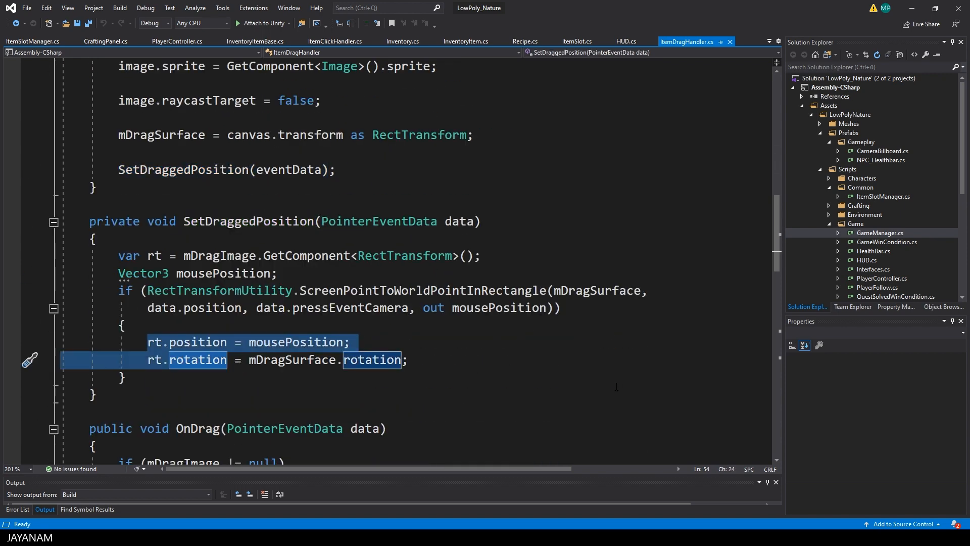
left_click(105, 41)
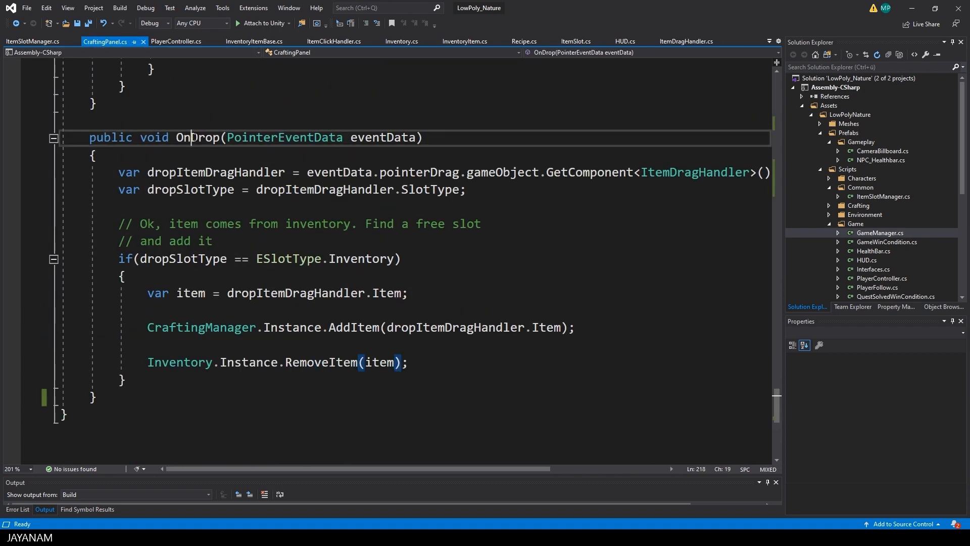
Highlight IDropHandler, pointerDrag and the Inventory slot-type check in CraftingPanel's OnDrop.
scroll("up", 3)
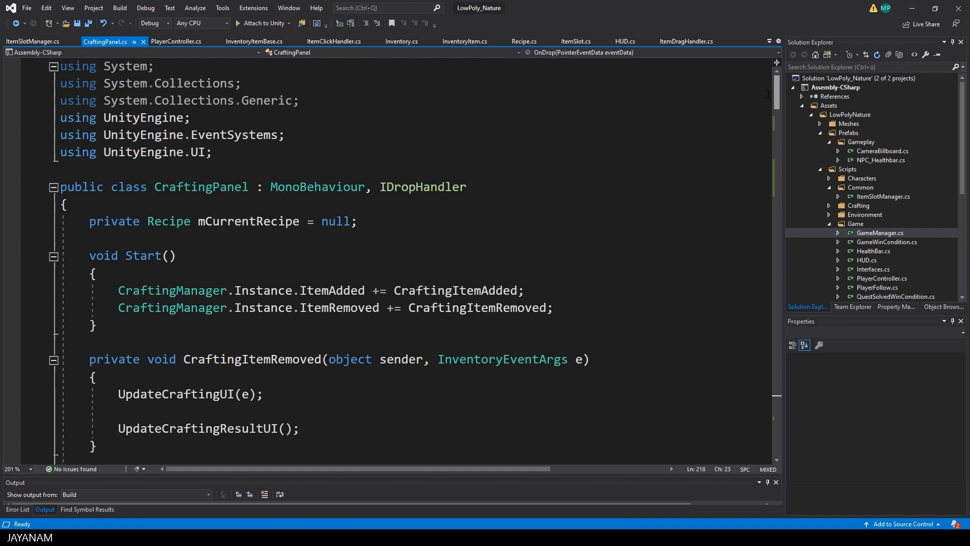
double_click(422, 186)
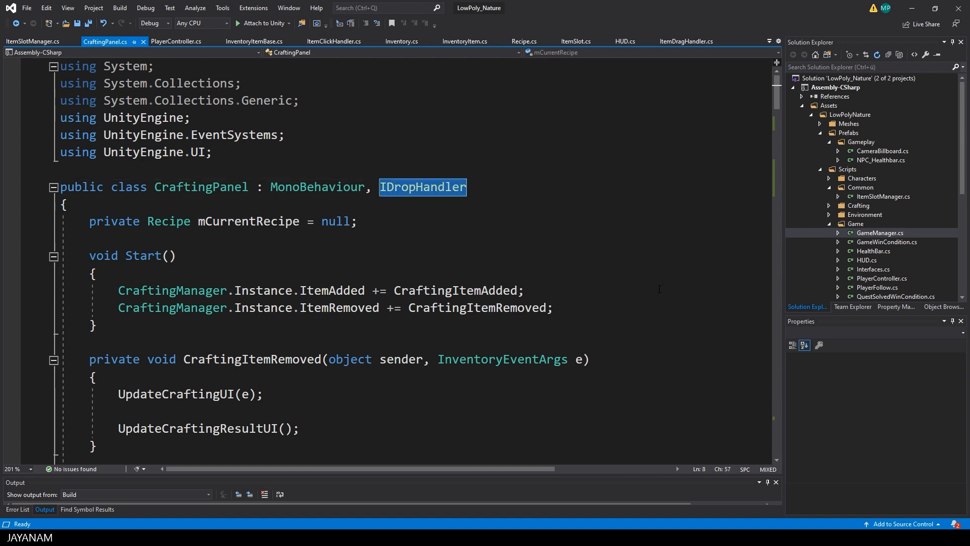
scroll("down", 3)
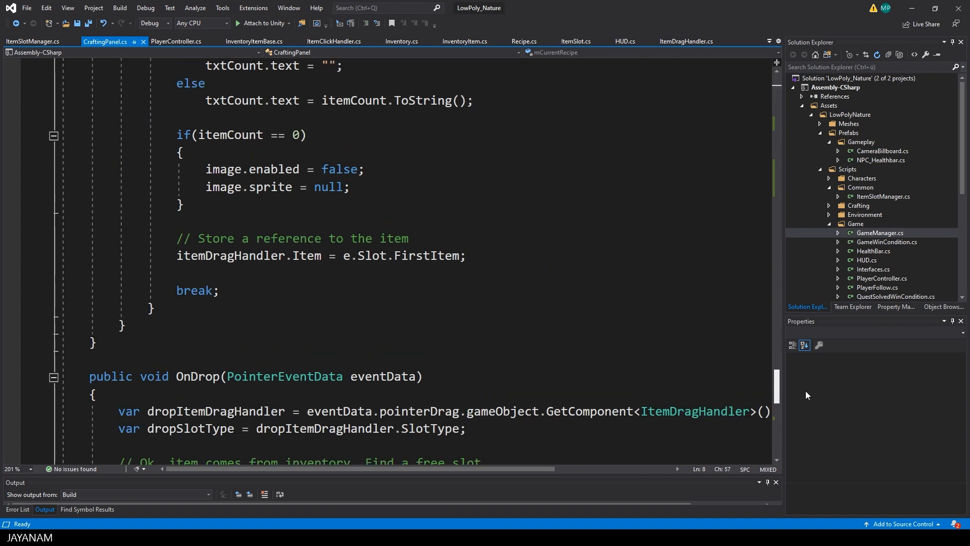
scroll("down", 3)
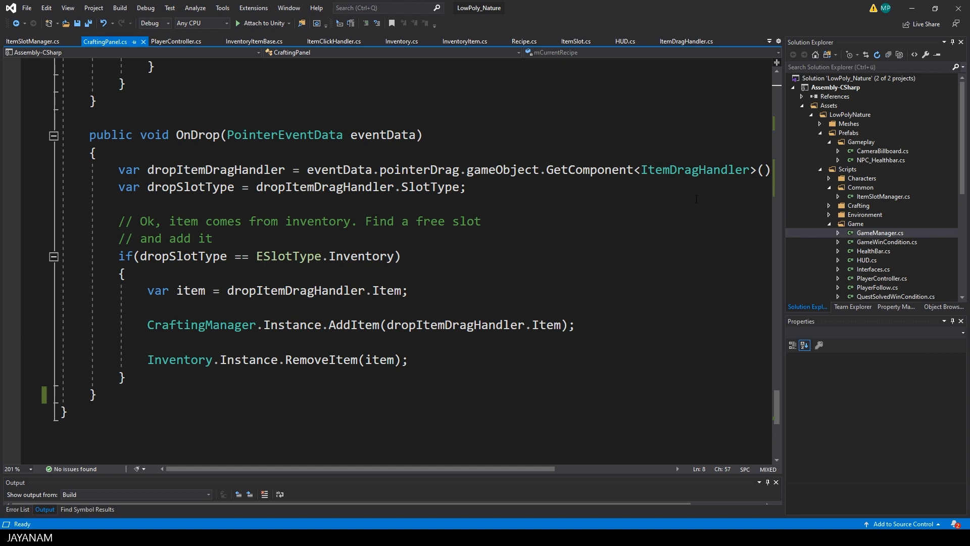
double_click(694, 170)
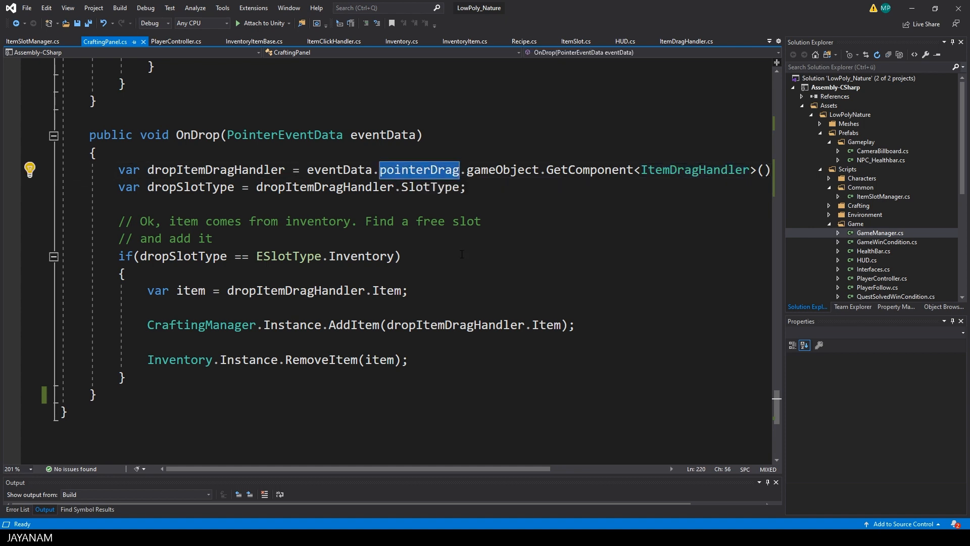
mouse_move(377, 256)
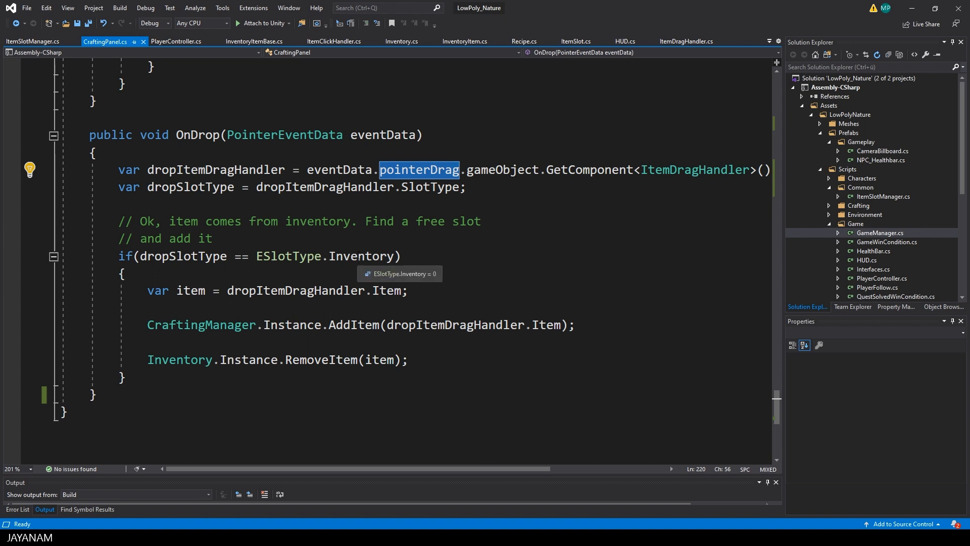
double_click(362, 256)
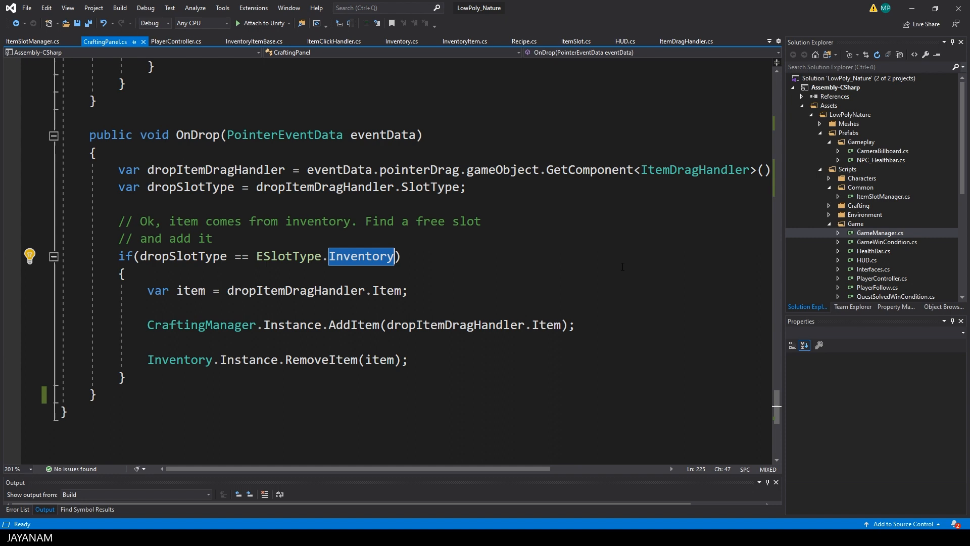
Highlight the crafting AddItem and inventory RemoveItem calls, then jump to AddItem's definition in ItemSlotManager.
left_click(192, 324)
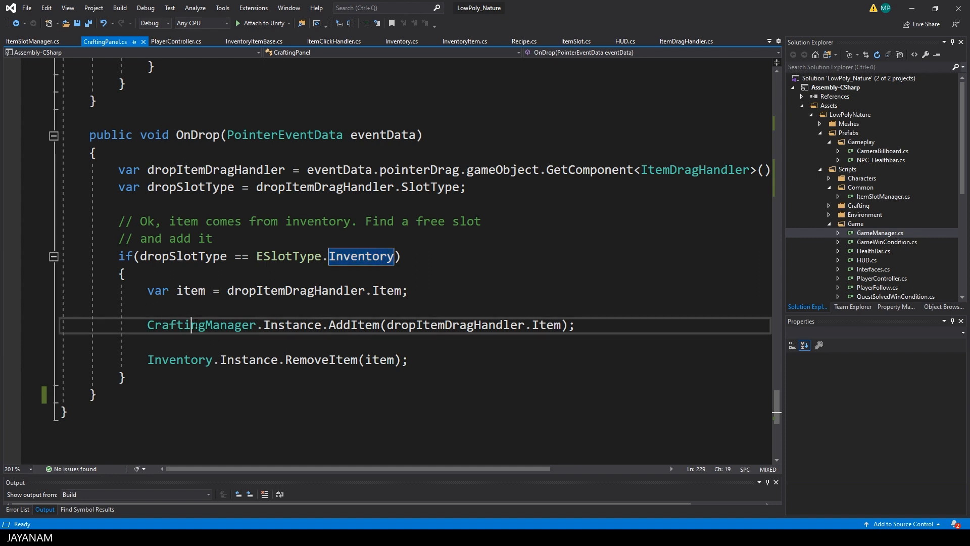
double_click(354, 324)
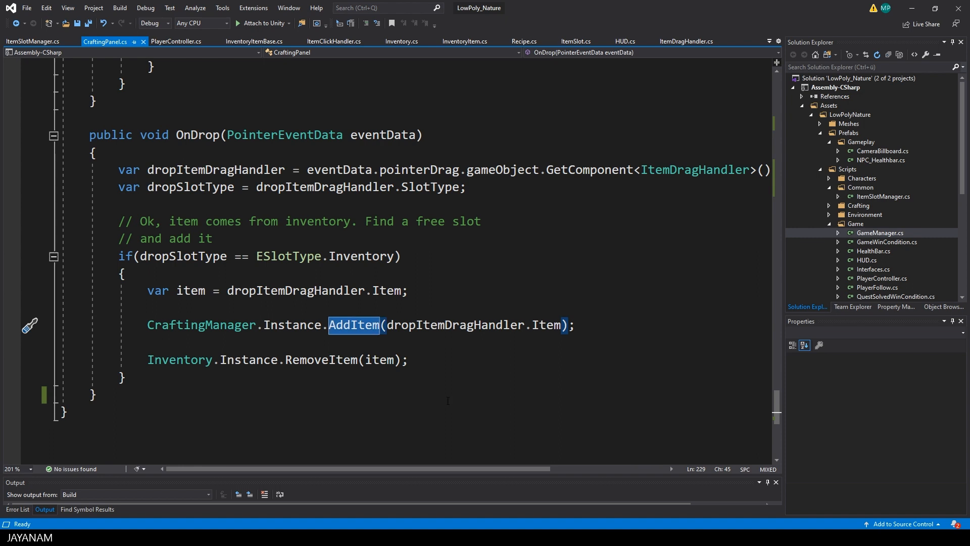
double_click(321, 360)
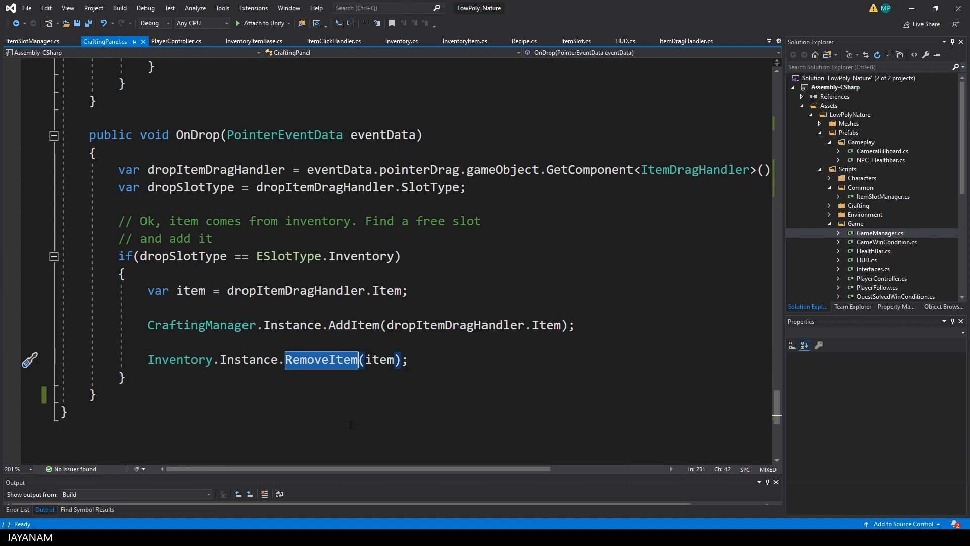
mouse_move(353, 325)
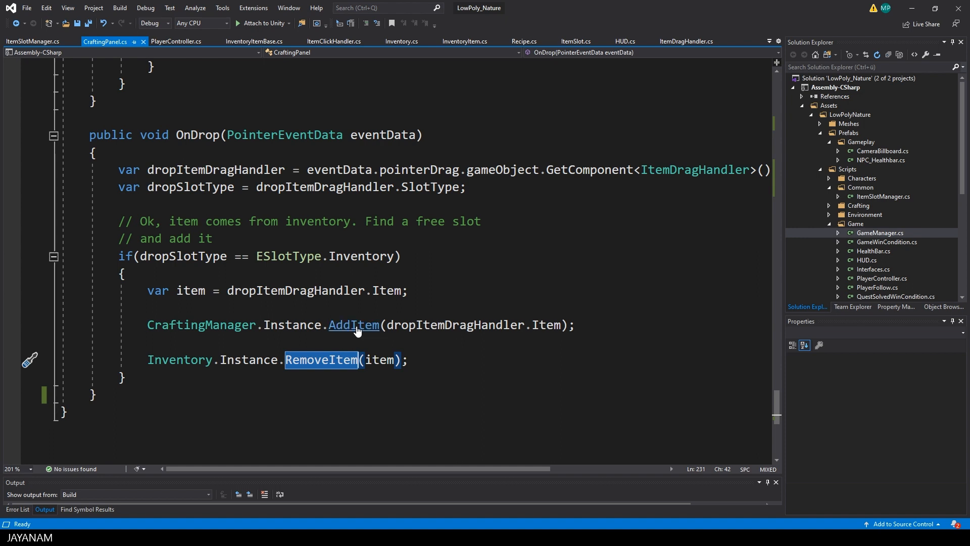
left_click(354, 325)
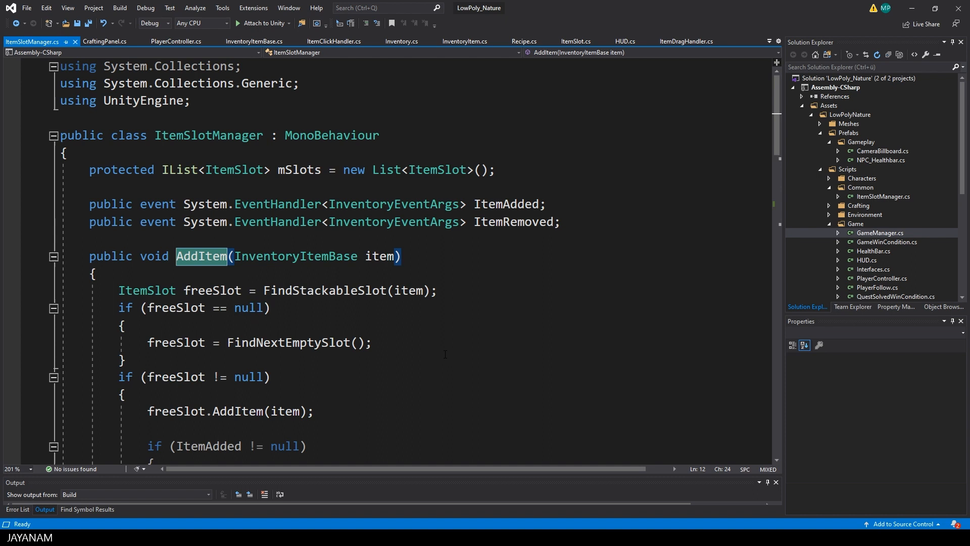
Highlight FindStackableSlot and InventoryEventArgs in AddItem's ItemAdded call, then return to CraftingPanel.cs.
double_click(208, 134)
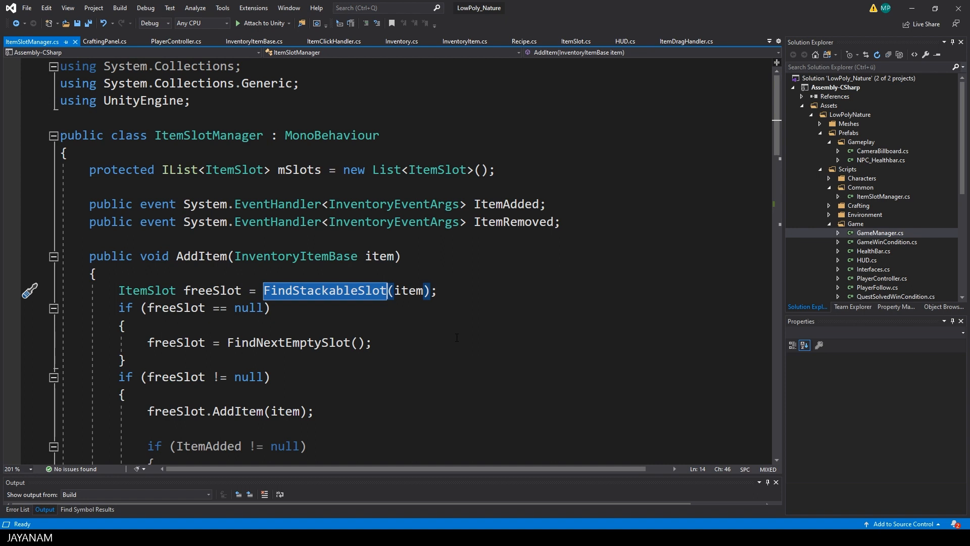
scroll("down", 3)
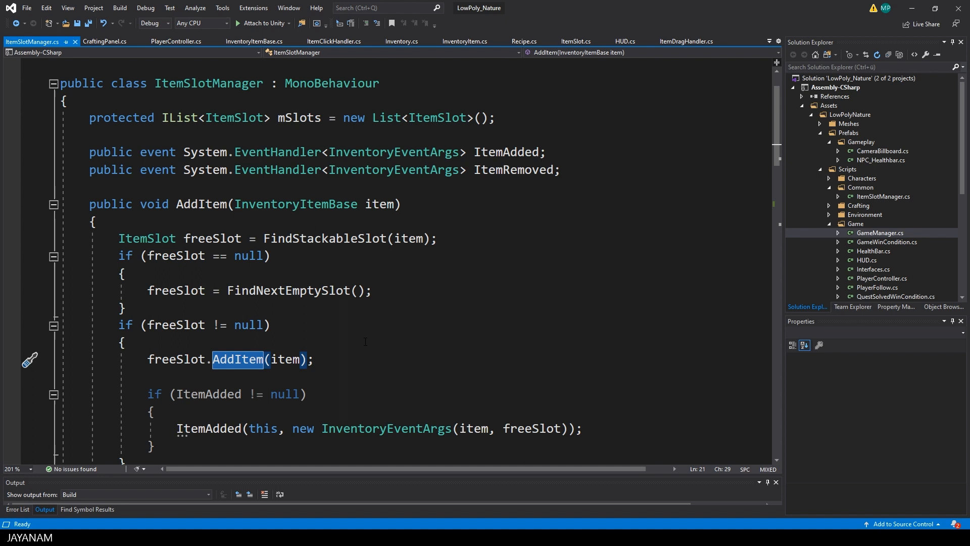
left_click(371, 376)
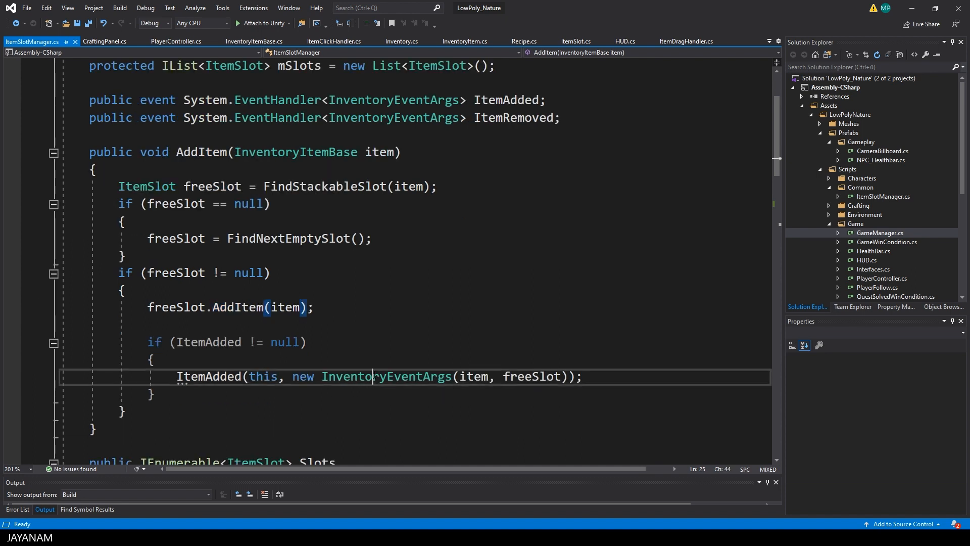
double_click(386, 376)
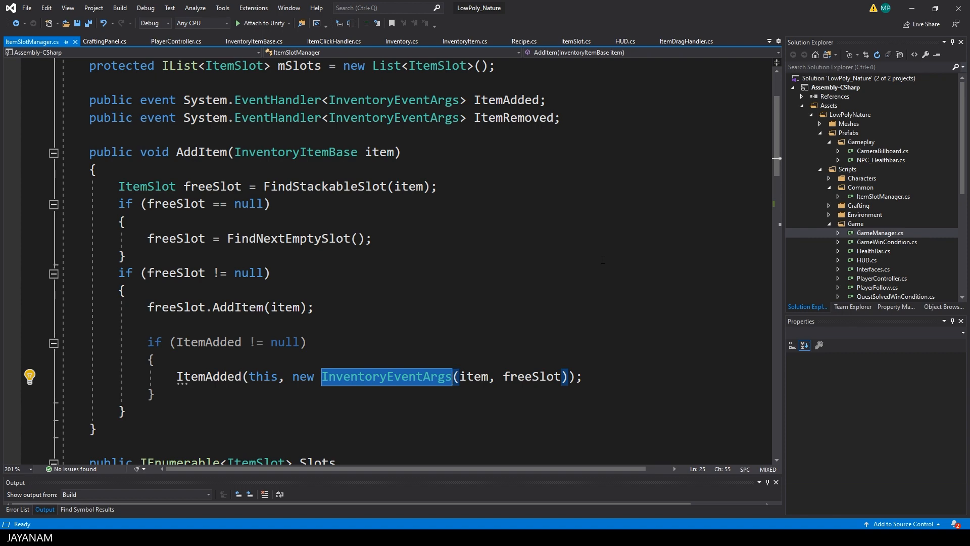
left_click(104, 41)
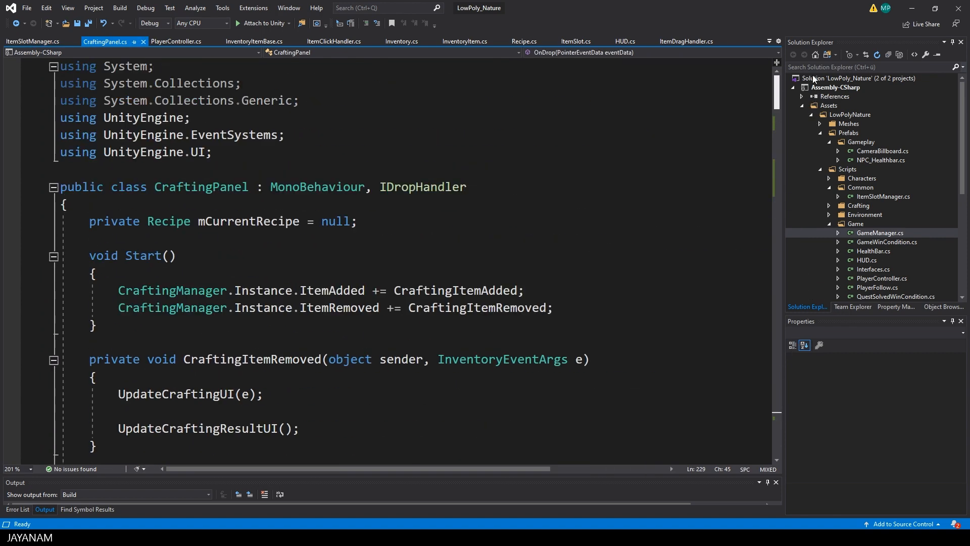
Scroll through UpdateCraftingUI's slot-image and count code in CraftingPanel.cs.
left_click(321, 290)
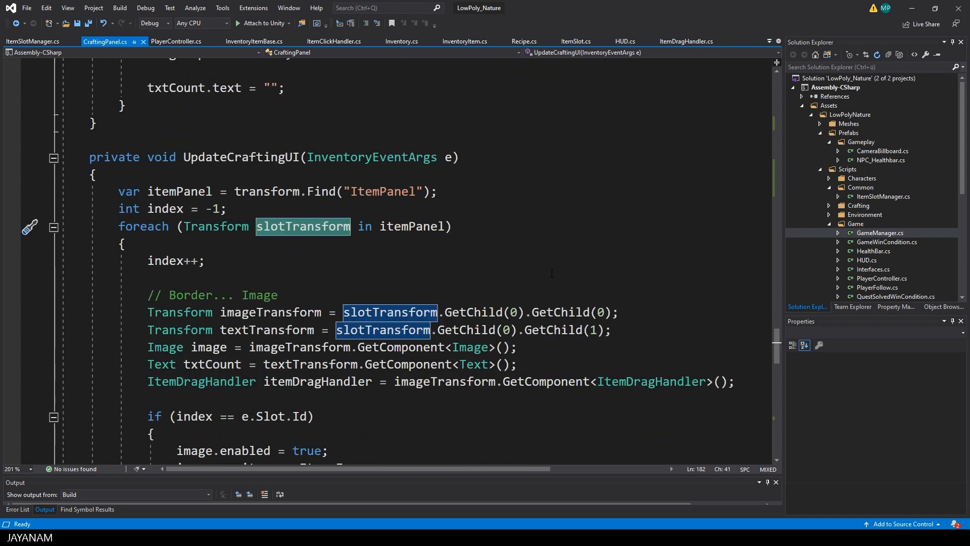
scroll("down", 3)
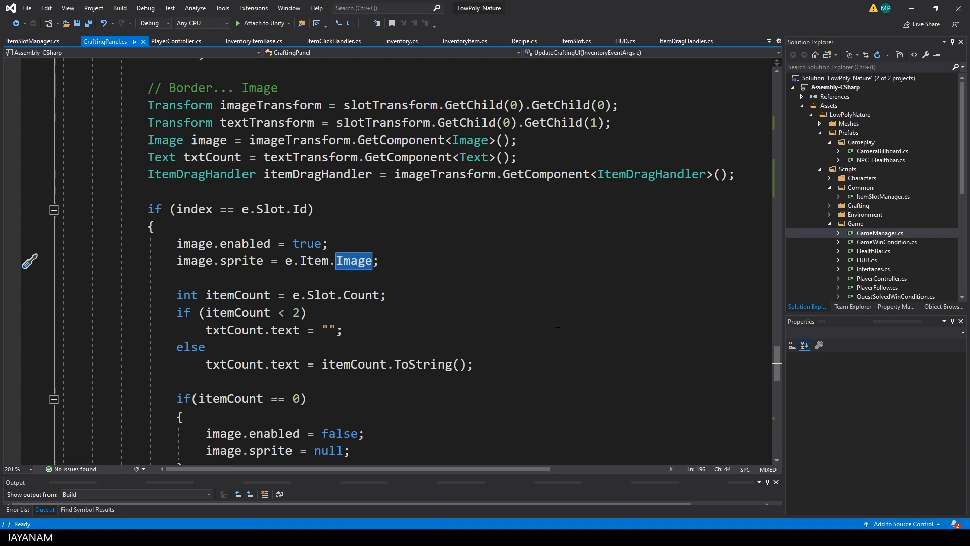
scroll("down", 3)
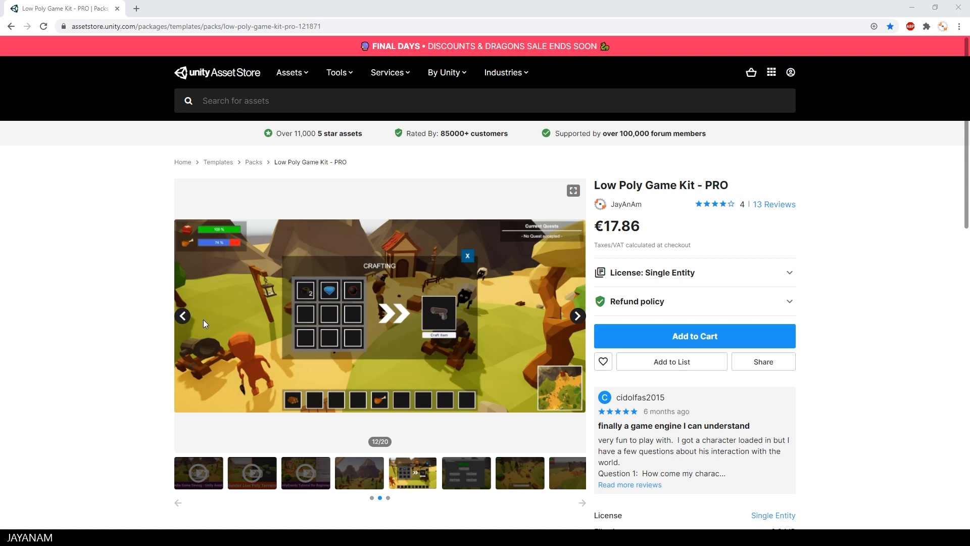
mouse_move(426, 481)
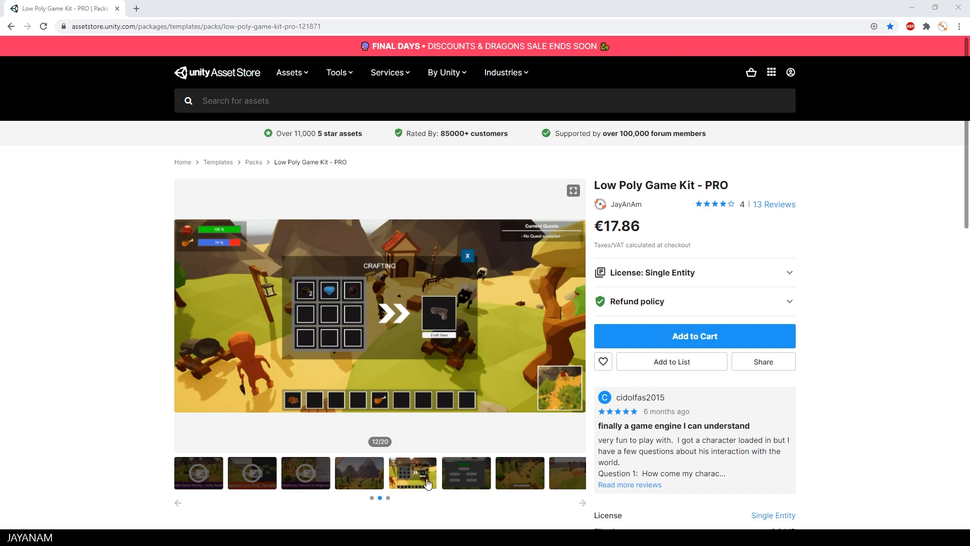
mouse_move(351, 68)
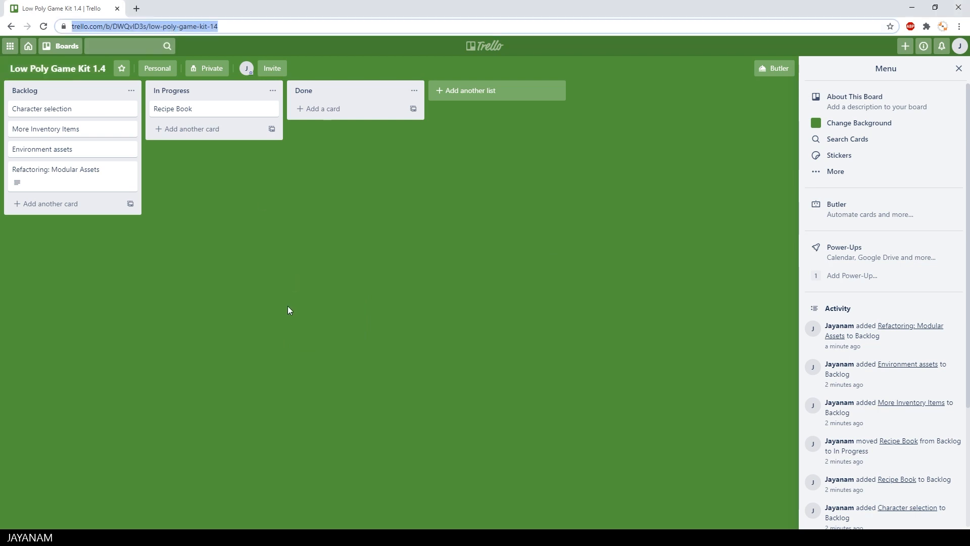
mouse_move(77, 114)
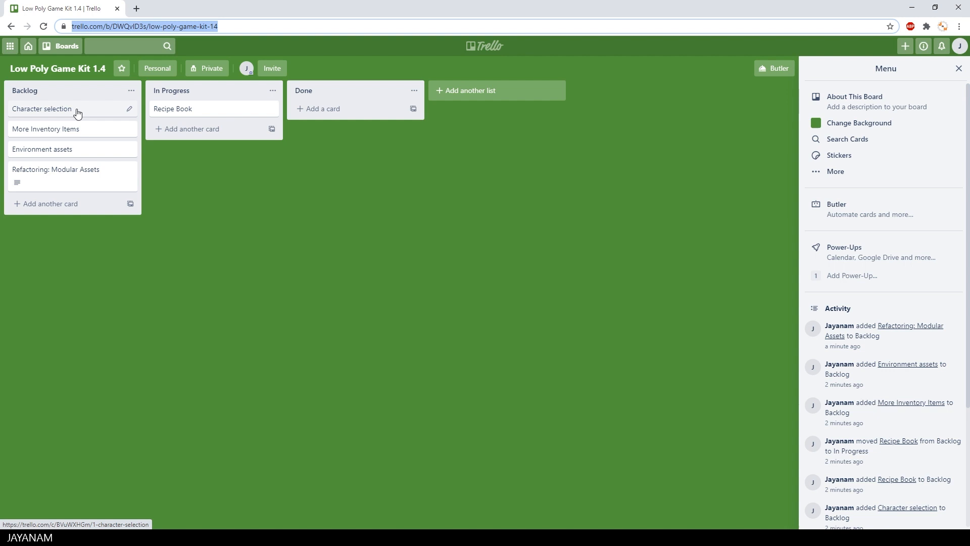
mouse_move(85, 137)
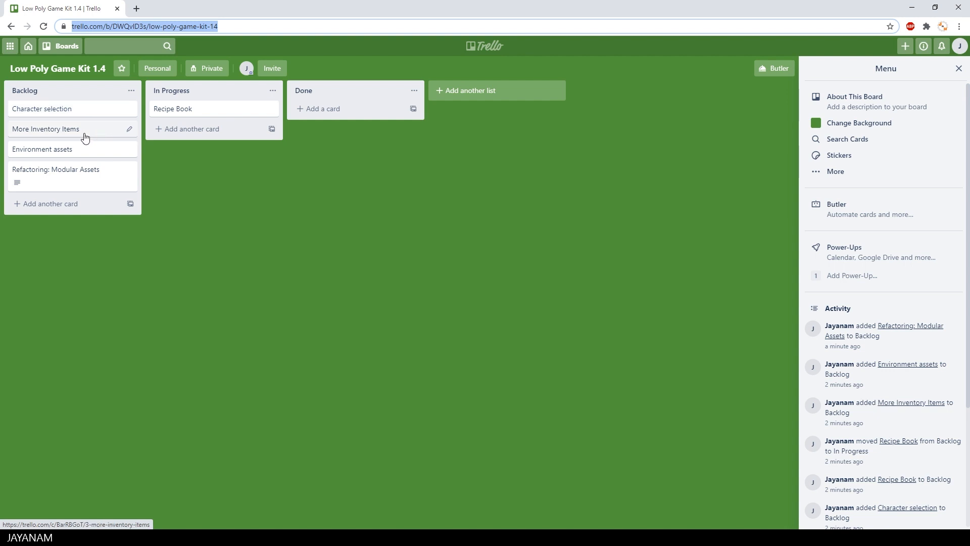
mouse_move(55, 162)
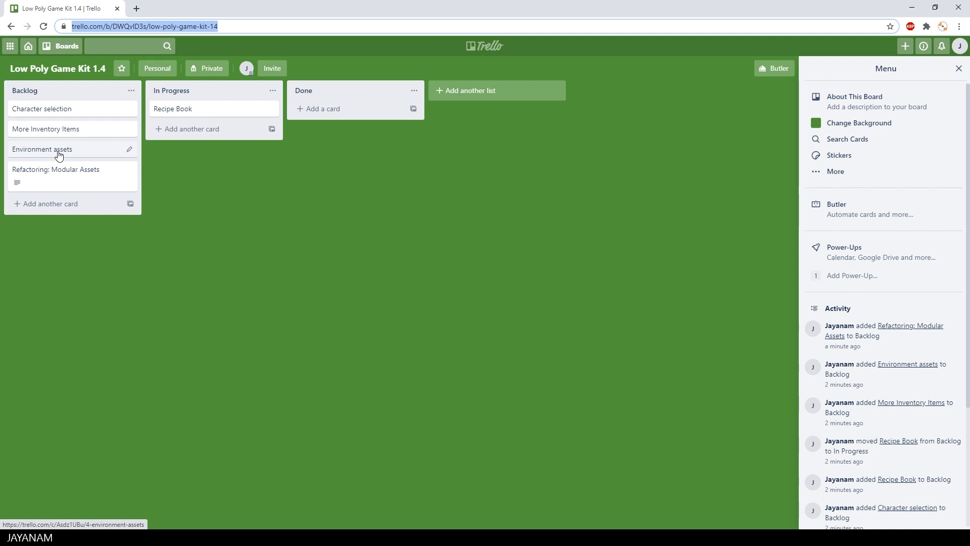
mouse_move(49, 180)
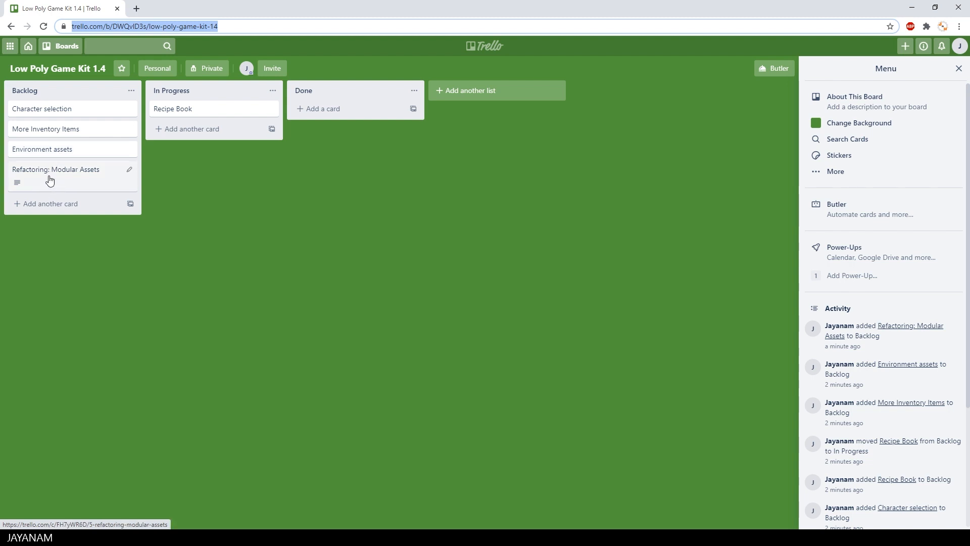
mouse_move(217, 116)
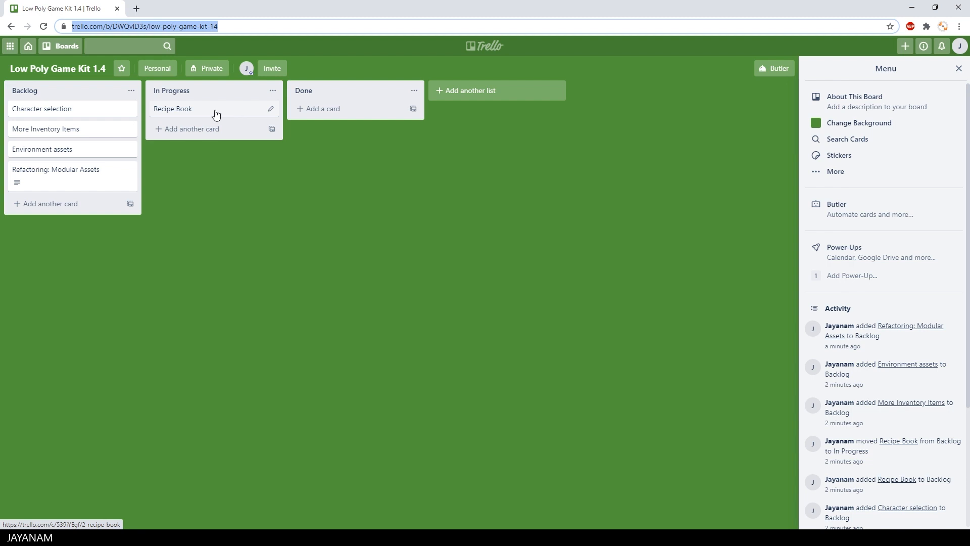